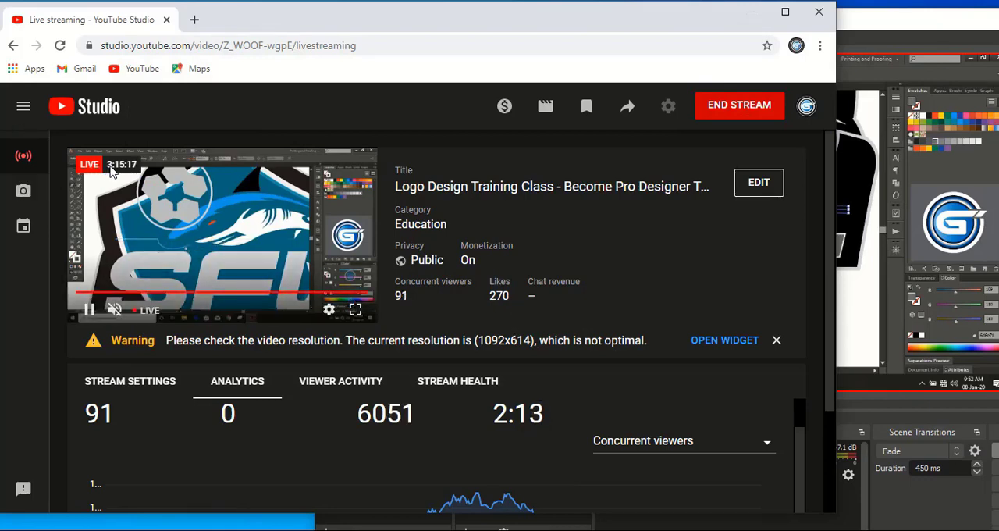
{"action": "mouse_move", "coordinate": [209, 233]}
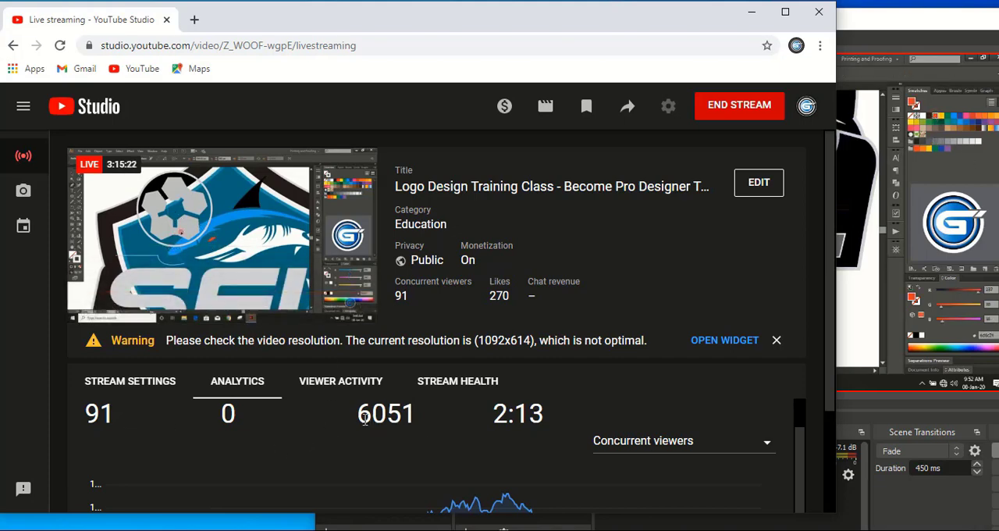
- From the YouTube home feed, choose Go live in the Create menu to reach YouTube Studio
{"action": "double_click", "coordinate": [385, 412]}
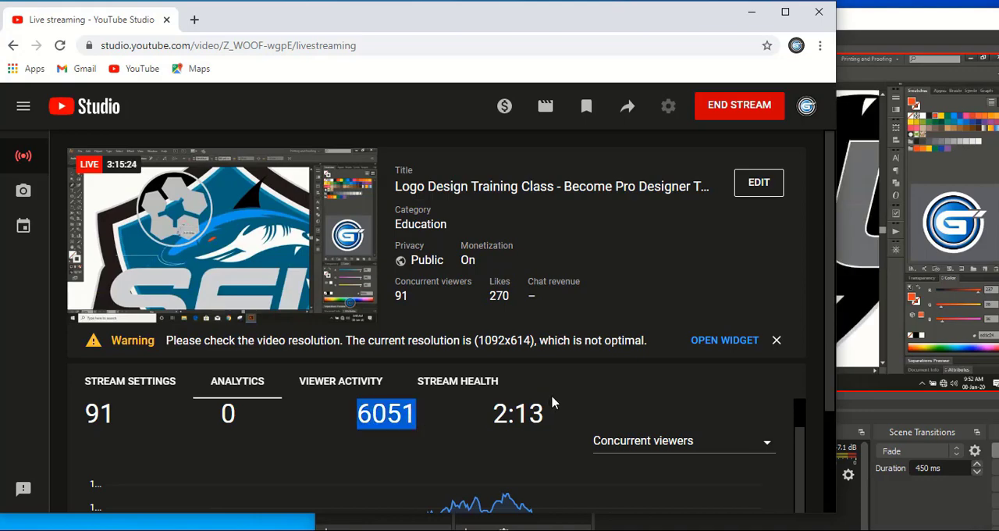
{"action": "scroll", "scroll_direction": "down", "scroll_amount": 3}
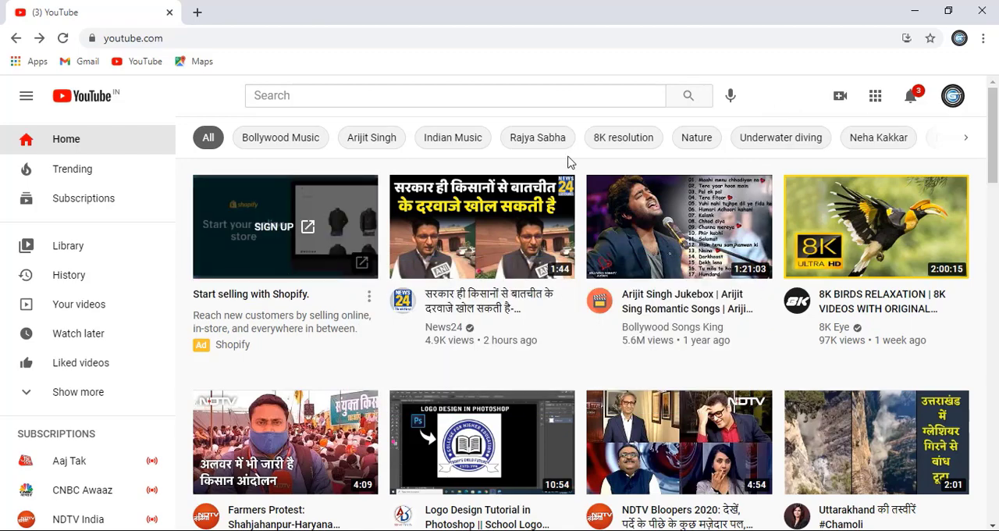
{"action": "mouse_move", "coordinate": [840, 95]}
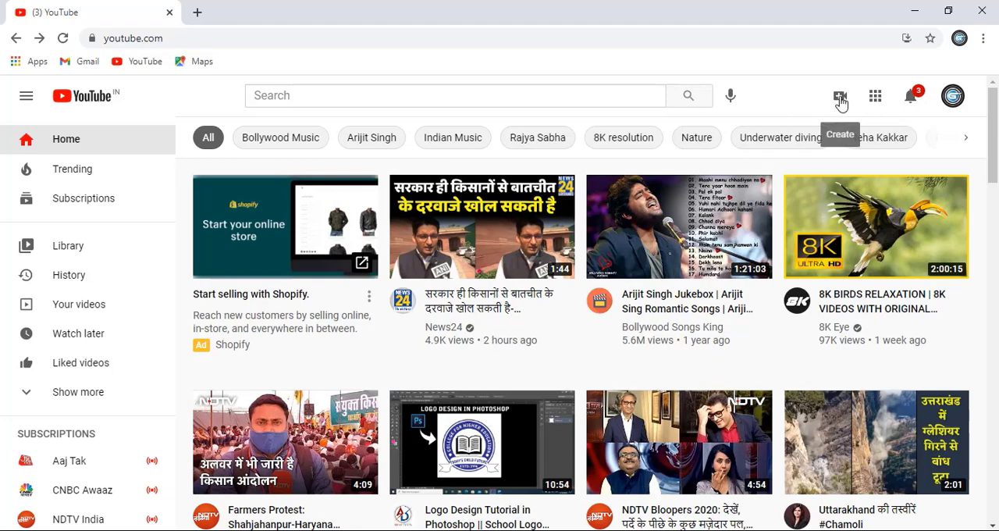
{"action": "left_click", "coordinate": [840, 95]}
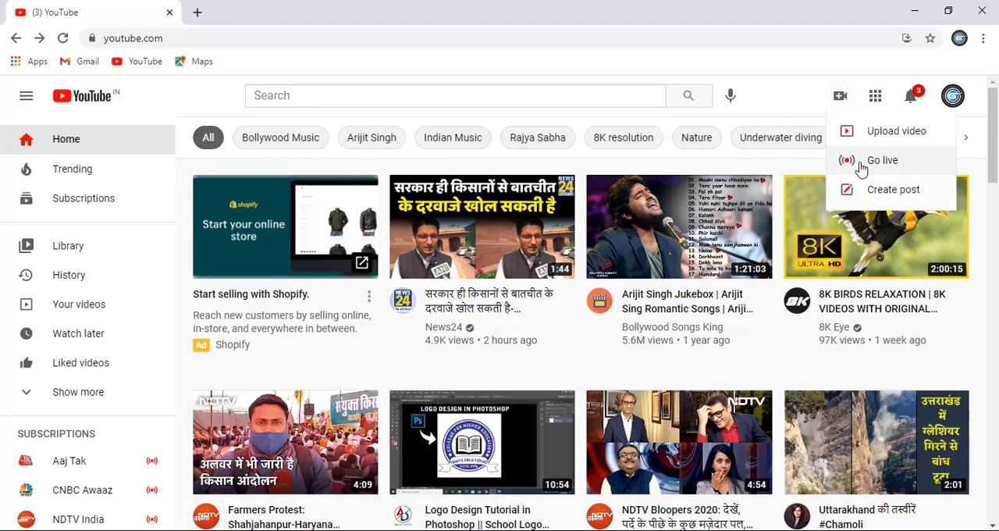
{"action": "left_click", "coordinate": [881, 159]}
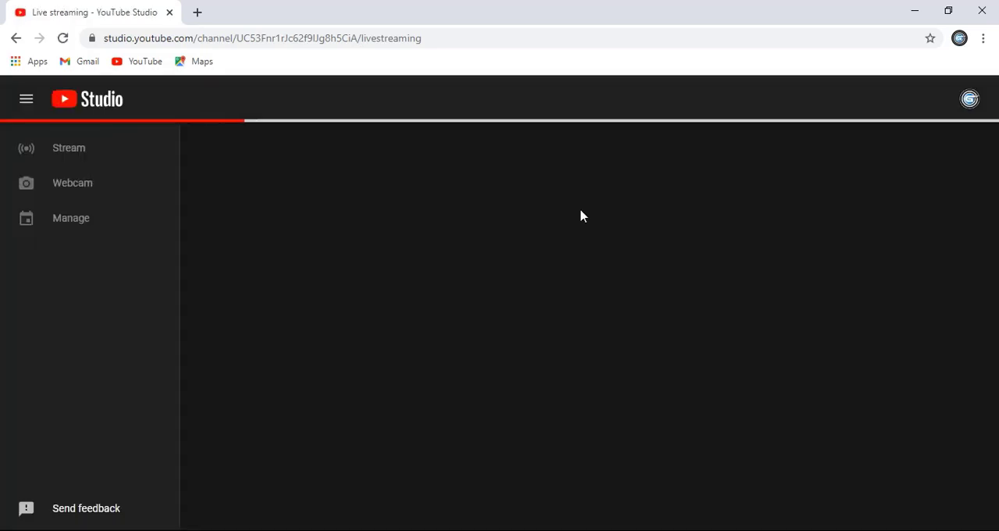
- Pick streaming software as the method and bring up the stream's Edit settings
{"action": "left_click", "coordinate": [69, 147]}
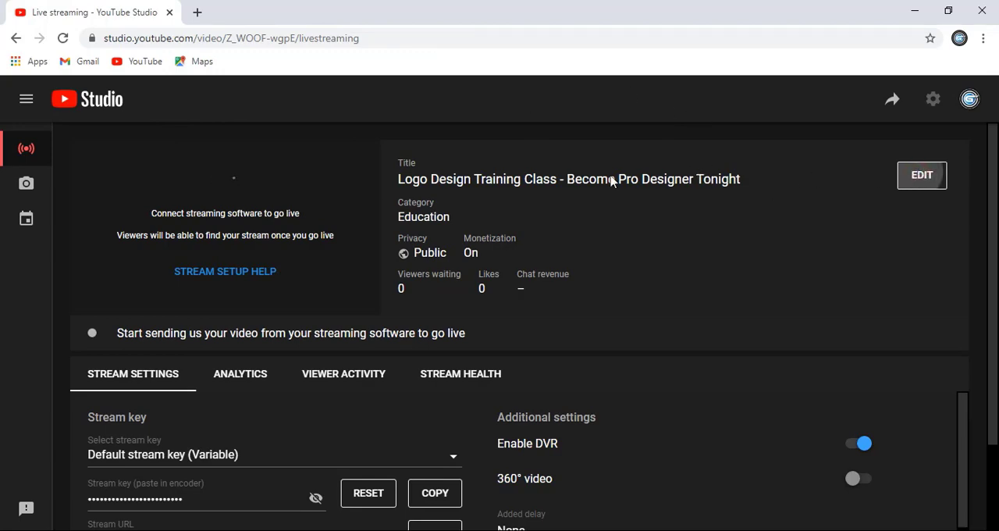
{"action": "left_click", "coordinate": [921, 174]}
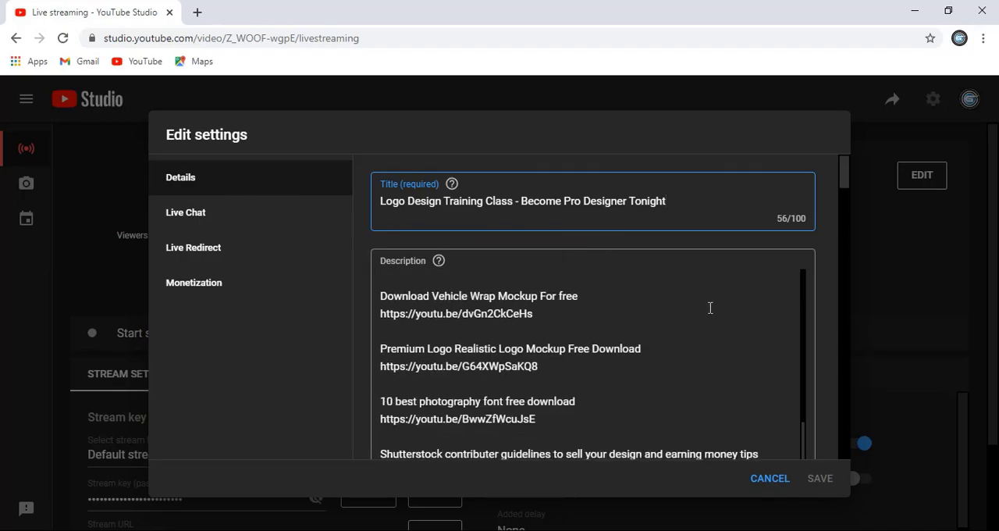
- Scroll the Details settings and select three playlists for the stream
{"action": "scroll", "scroll_direction": "down", "scroll_amount": 3}
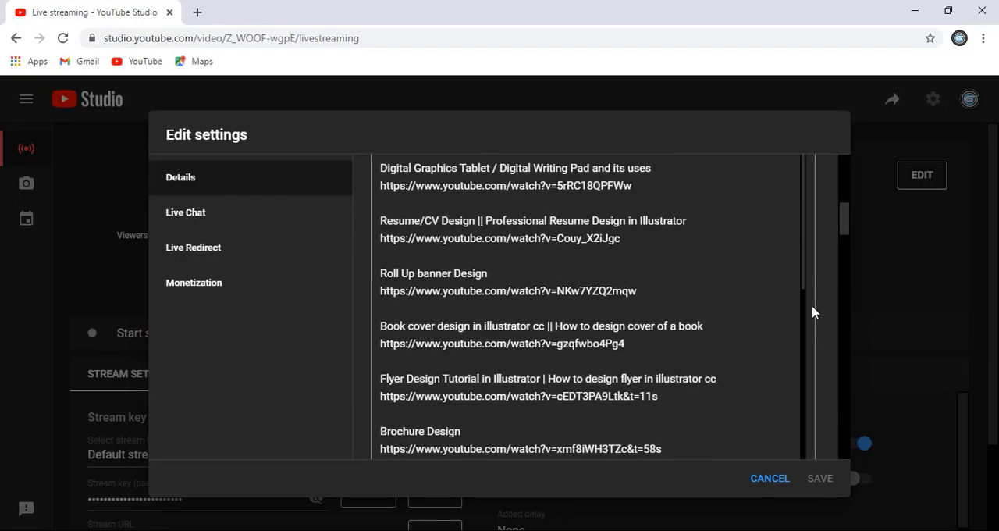
{"action": "scroll", "scroll_direction": "down", "scroll_amount": 3}
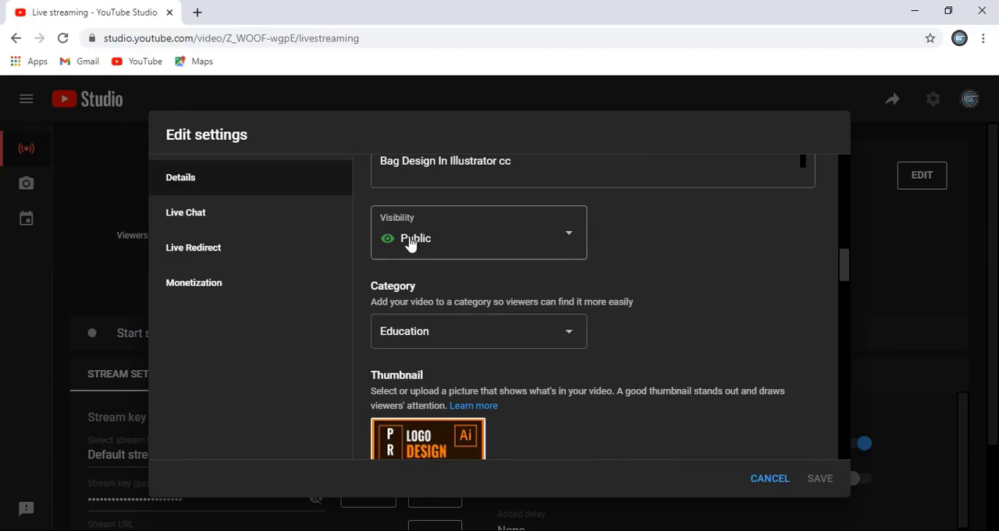
{"action": "mouse_move", "coordinate": [415, 226]}
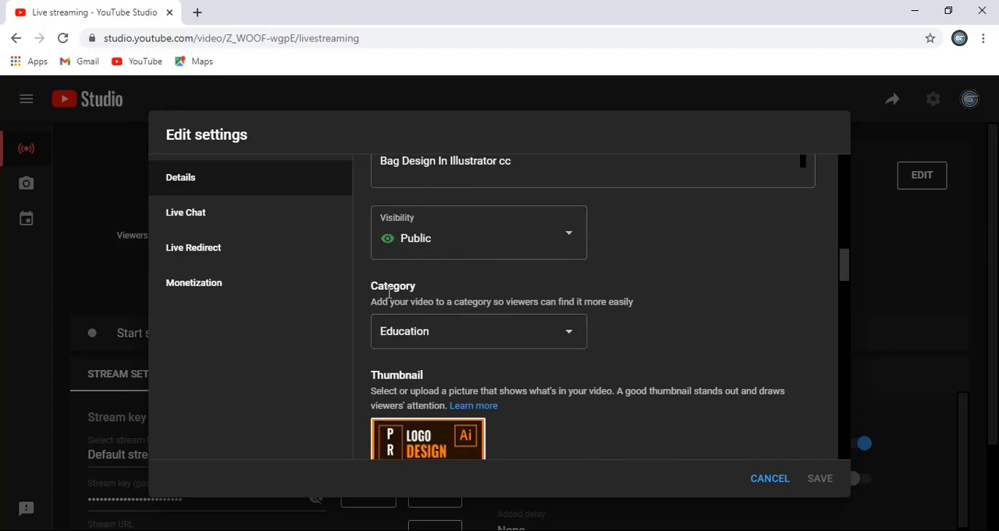
{"action": "scroll", "scroll_direction": "down", "scroll_amount": 3}
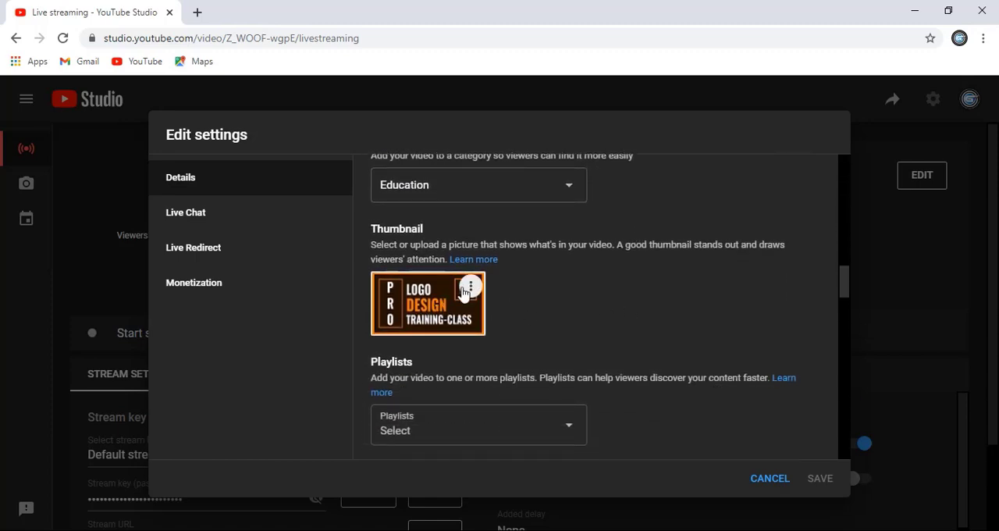
{"action": "left_click", "coordinate": [469, 287]}
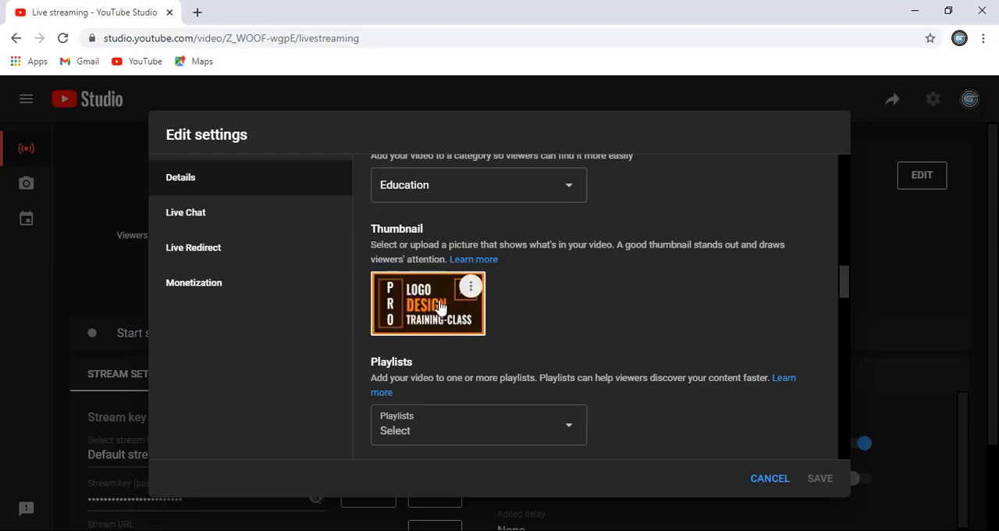
{"action": "scroll", "scroll_direction": "down", "scroll_amount": 3}
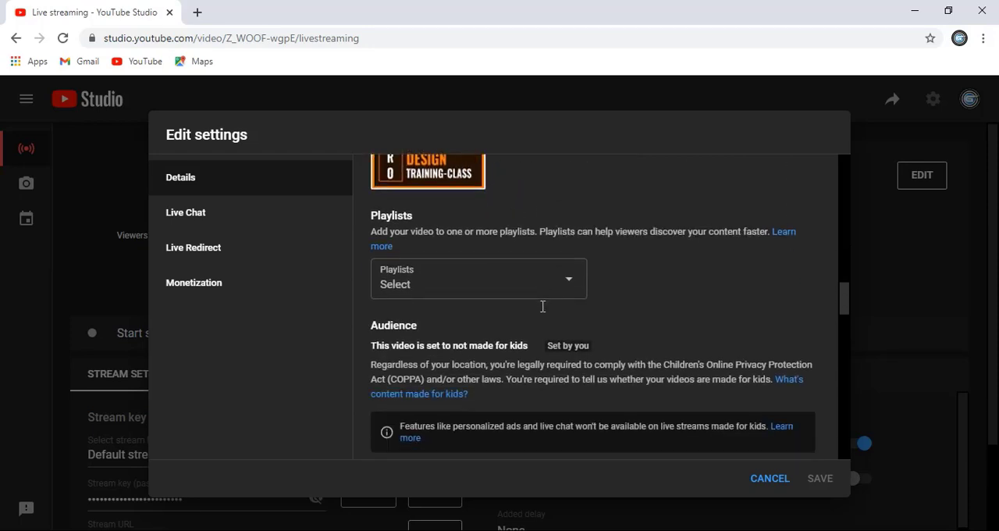
{"action": "mouse_move", "coordinate": [612, 272]}
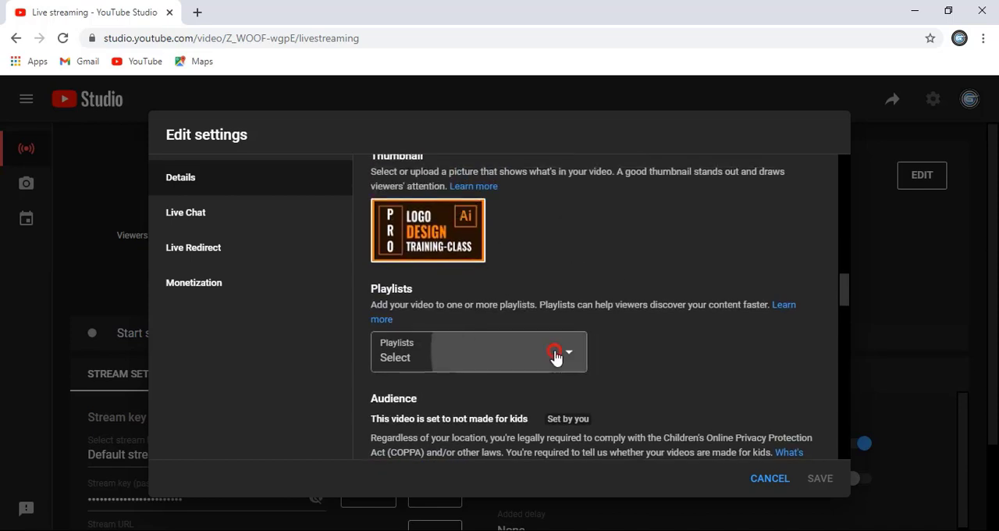
{"action": "left_click", "coordinate": [557, 352]}
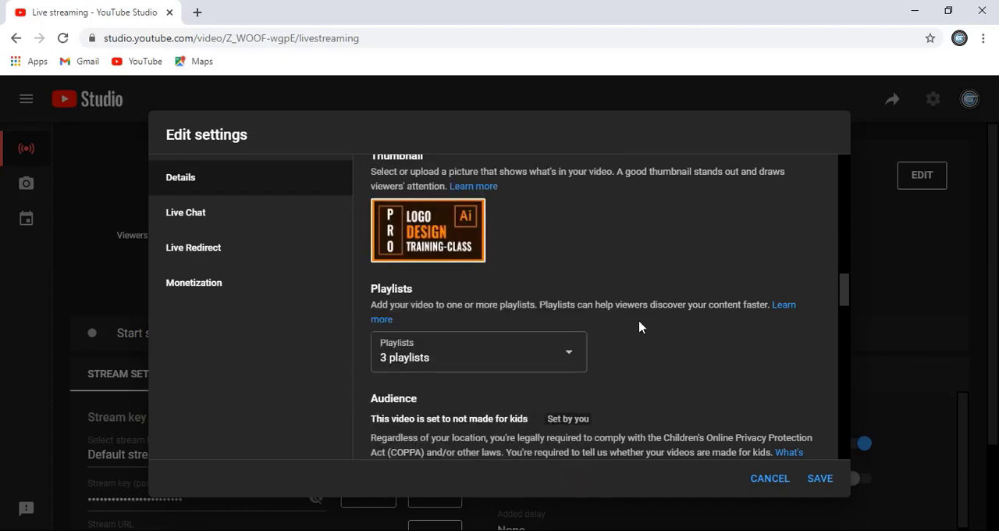
- Review tags, license and comments, toggling Allow embedding on then back off
{"action": "scroll", "scroll_direction": "down", "scroll_amount": 3}
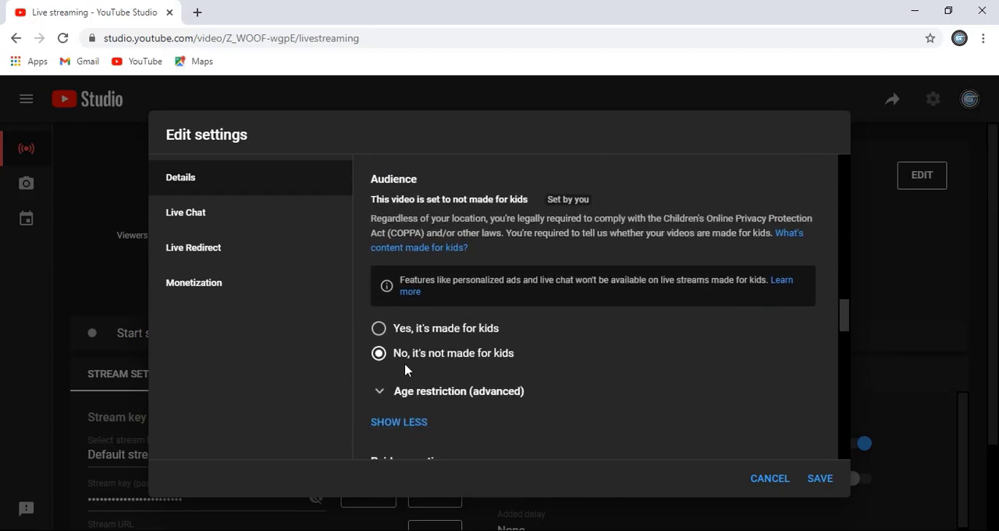
{"action": "mouse_move", "coordinate": [414, 335]}
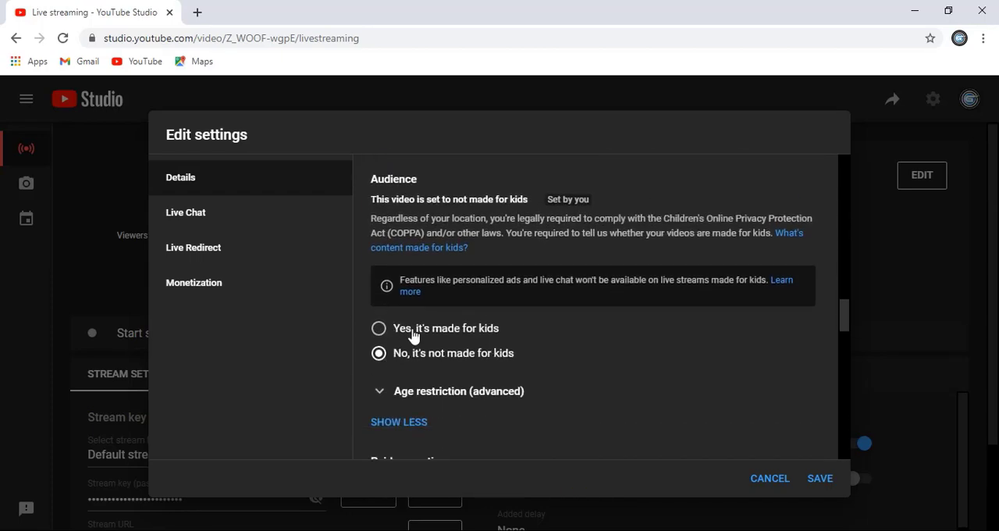
{"action": "scroll", "scroll_direction": "down", "scroll_amount": 3}
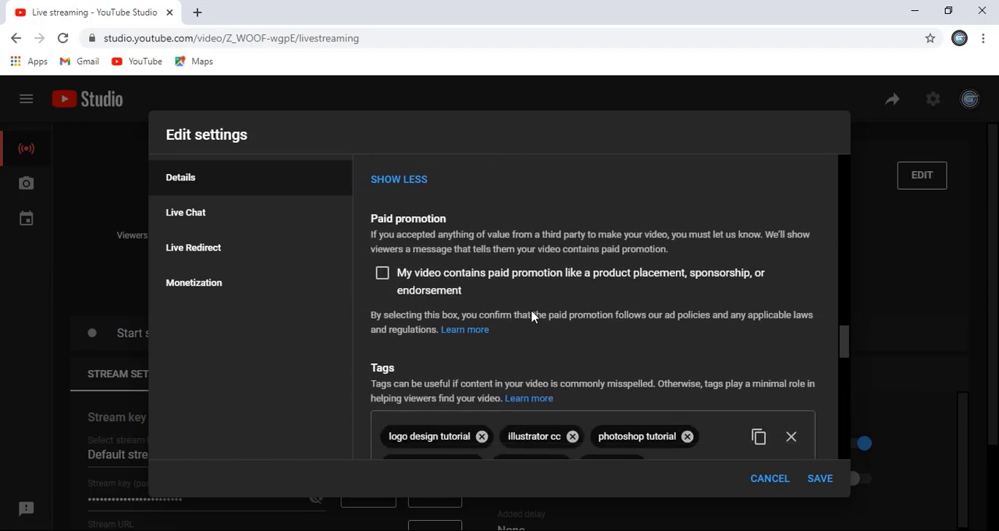
{"action": "scroll", "scroll_direction": "down", "scroll_amount": 3}
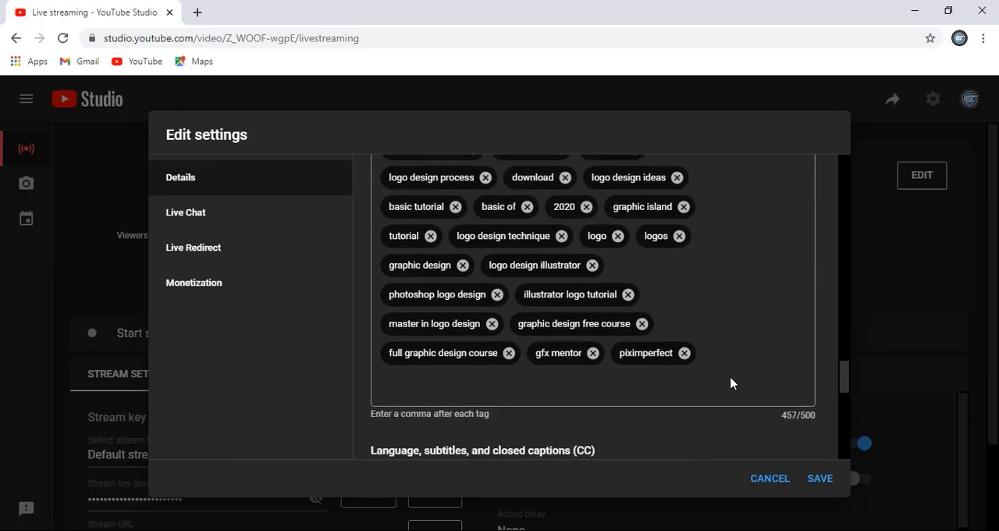
{"action": "scroll", "scroll_direction": "down", "scroll_amount": 3}
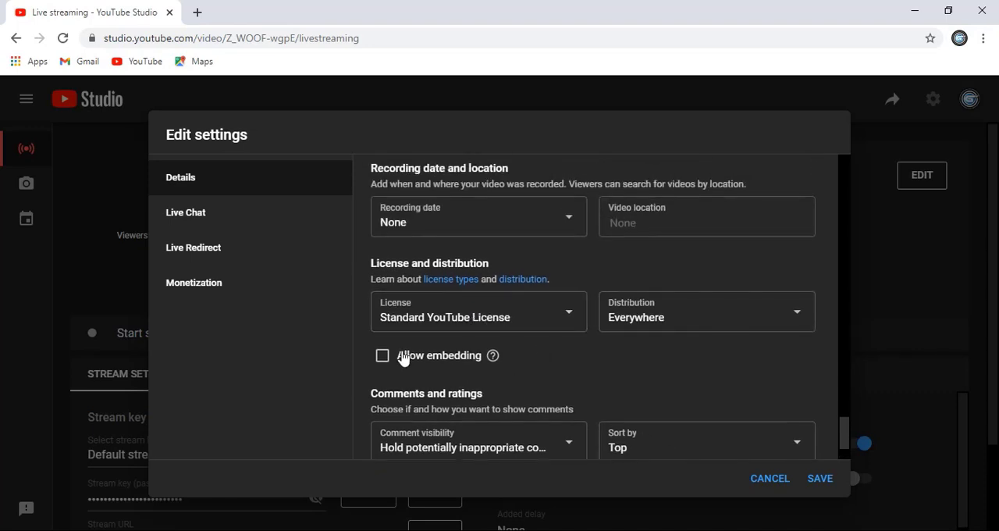
{"action": "left_click", "coordinate": [380, 354]}
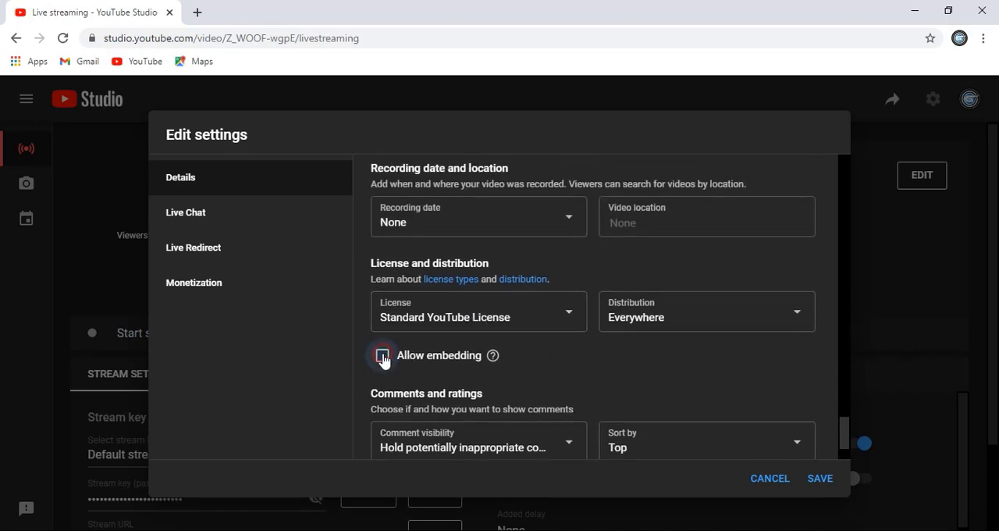
{"action": "left_click", "coordinate": [382, 354]}
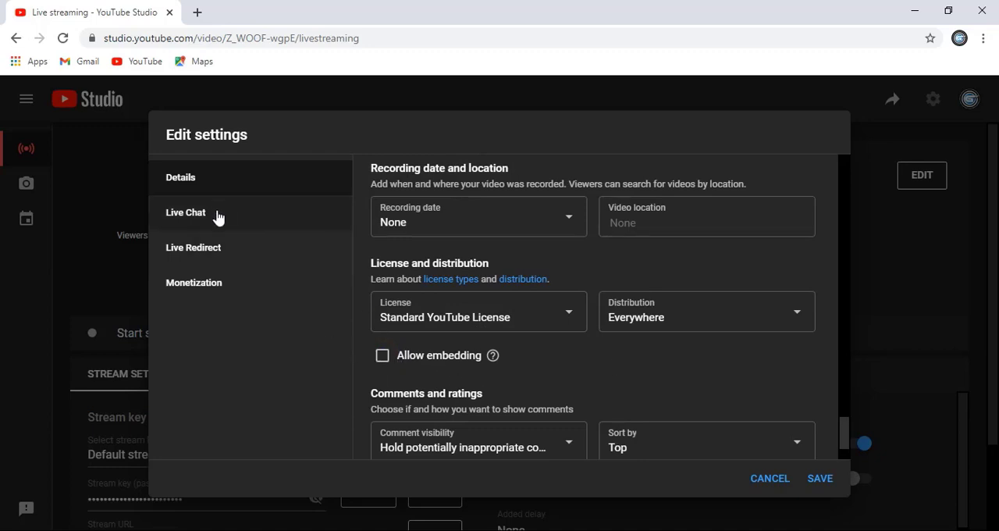
- In Live Chat settings, leave live chat off and turn off slow mode
{"action": "left_click", "coordinate": [184, 212]}
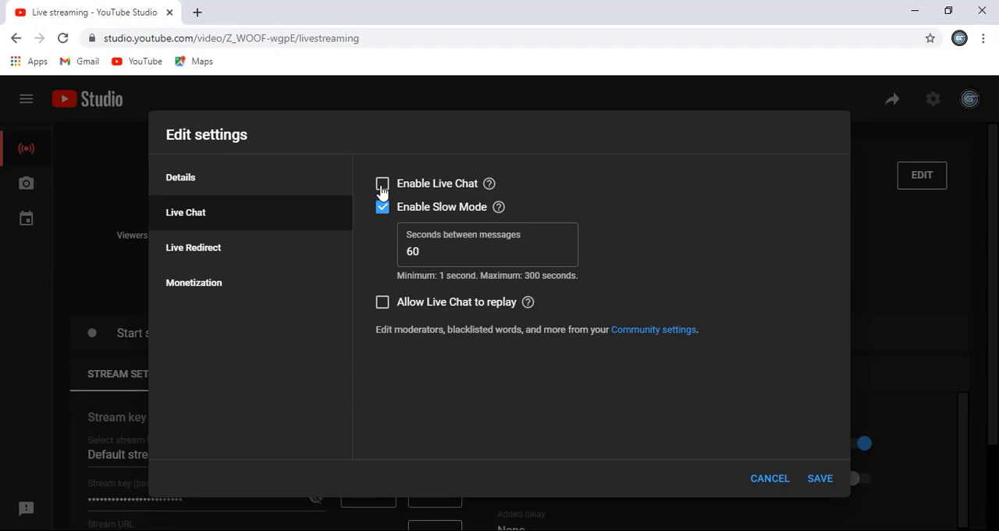
{"action": "left_click", "coordinate": [383, 184]}
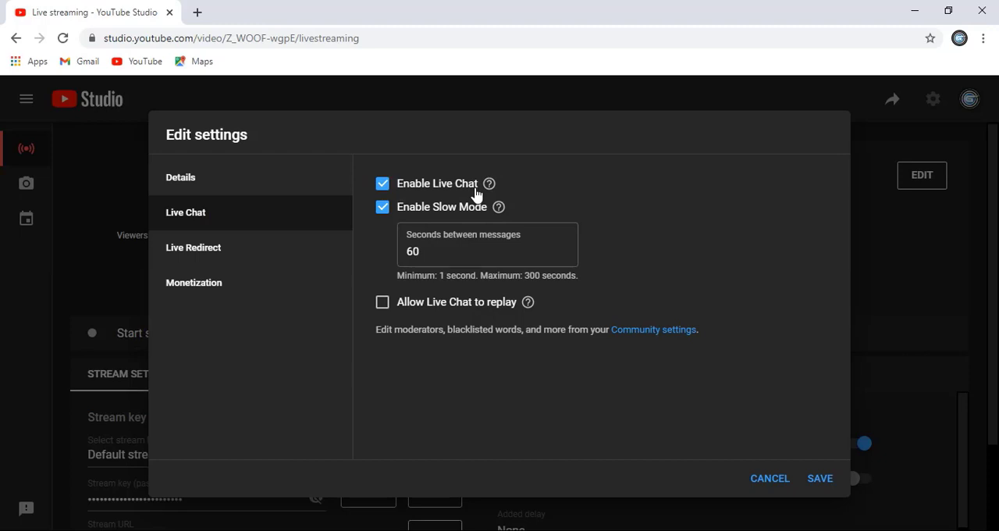
{"action": "left_click", "coordinate": [382, 183]}
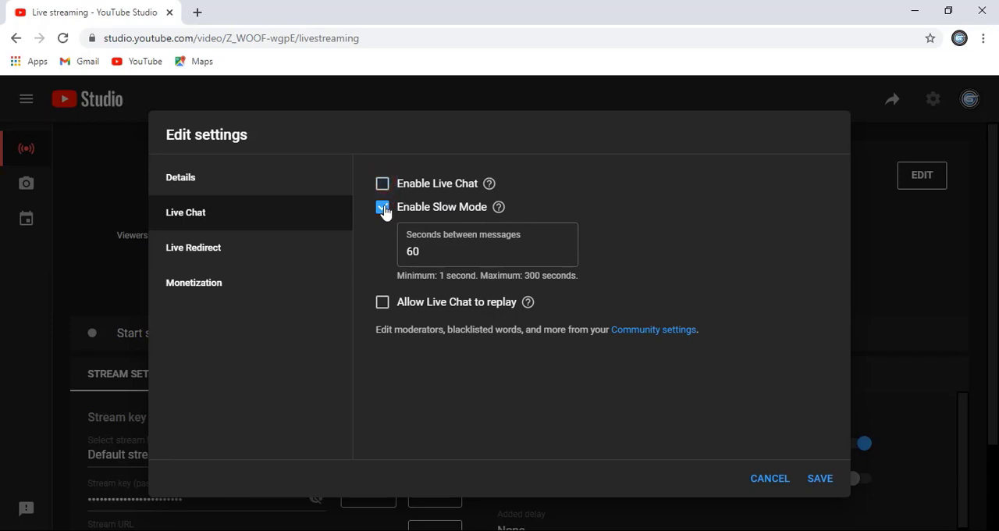
{"action": "left_click", "coordinate": [382, 206]}
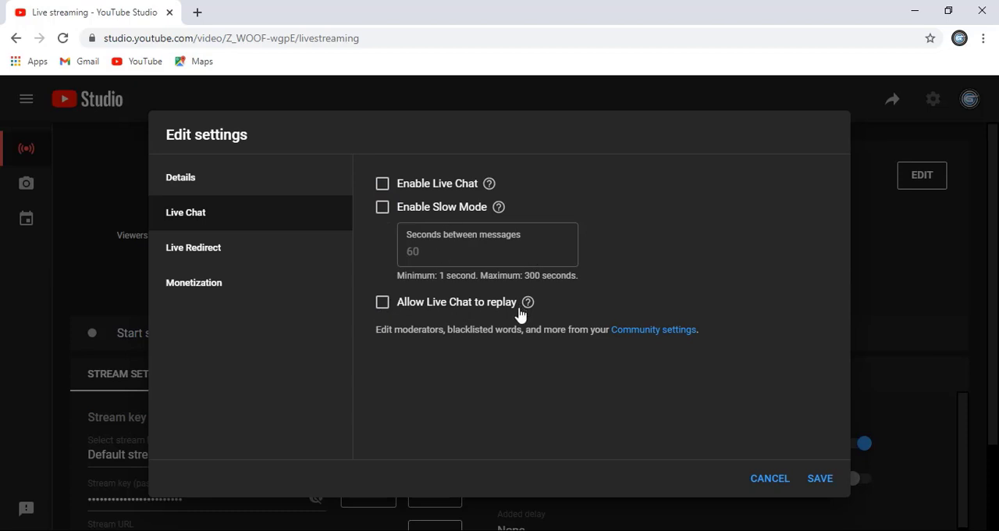
{"action": "mouse_move", "coordinate": [632, 280]}
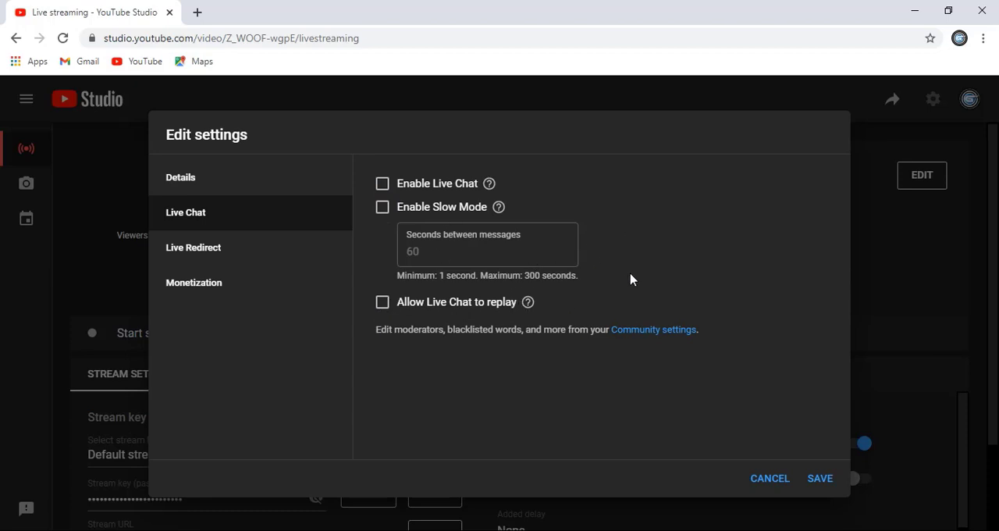
{"action": "mouse_move", "coordinate": [398, 218]}
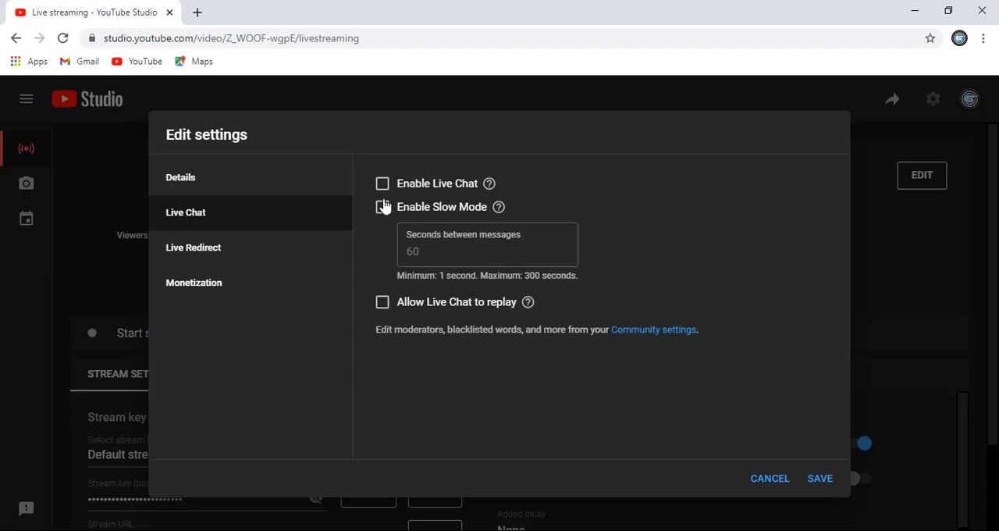
- Keep monetization On and review all ad type checkboxes as enabled
{"action": "left_click", "coordinate": [194, 281]}
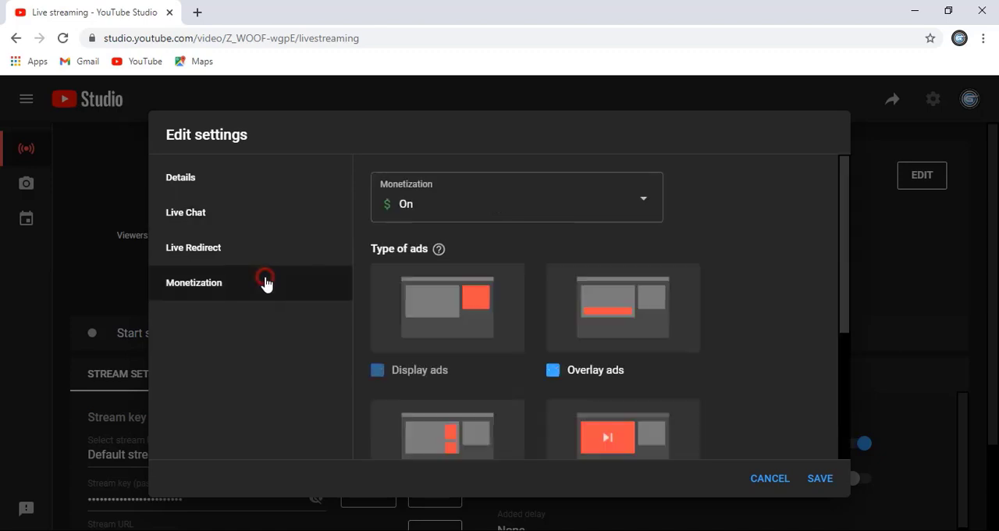
{"action": "left_click", "coordinate": [516, 196]}
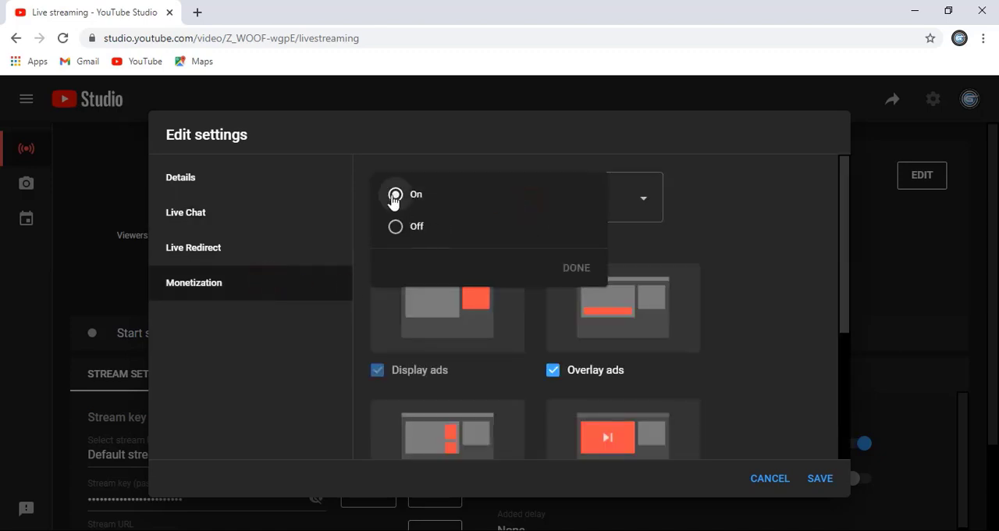
{"action": "left_click", "coordinate": [576, 267]}
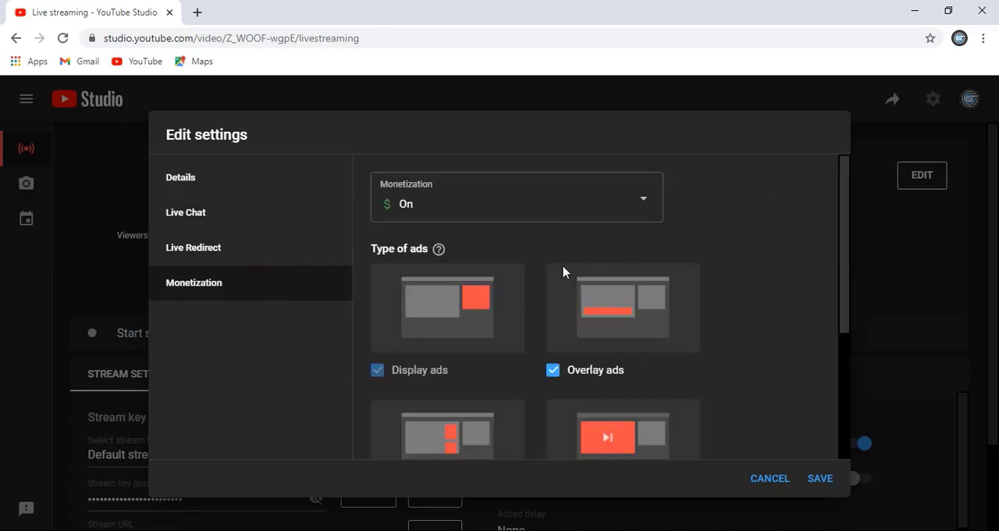
{"action": "mouse_move", "coordinate": [677, 305]}
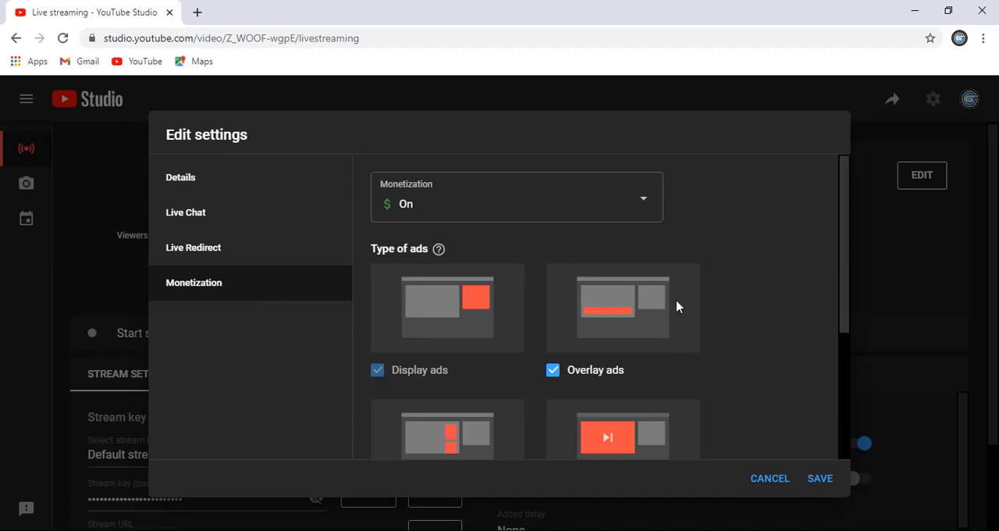
{"action": "scroll", "scroll_direction": "down", "scroll_amount": 3}
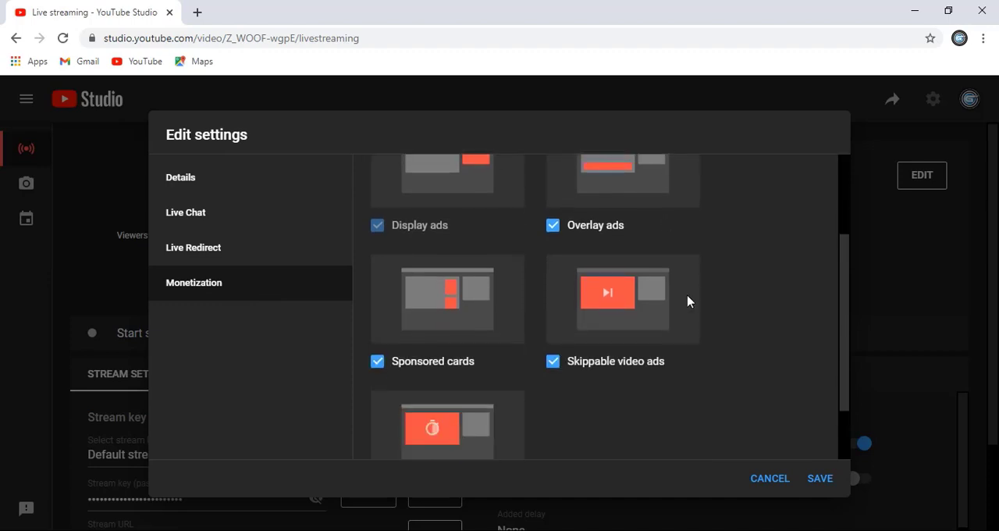
{"action": "scroll", "scroll_direction": "up", "scroll_amount": 3}
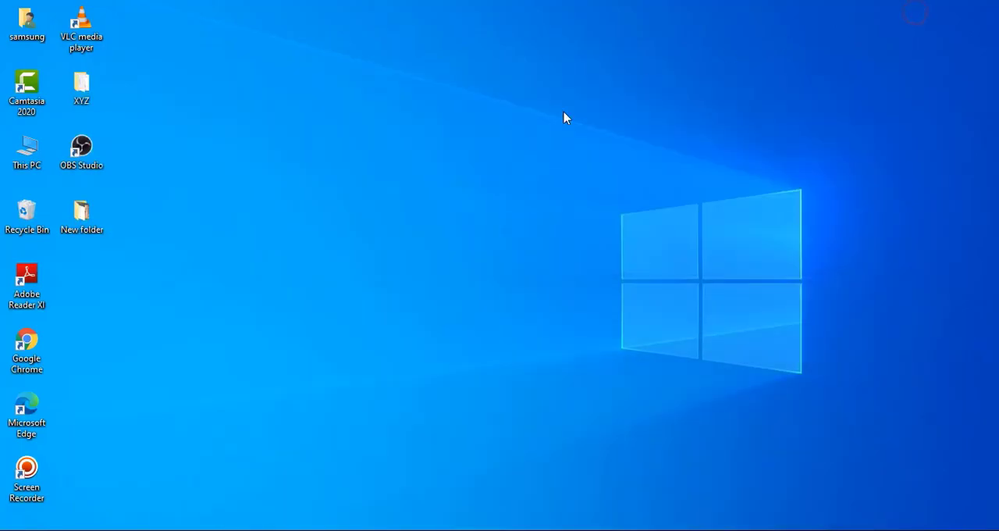
- Launch OBS Studio from its desktop shortcut and maximize the window
{"action": "left_click", "coordinate": [82, 148]}
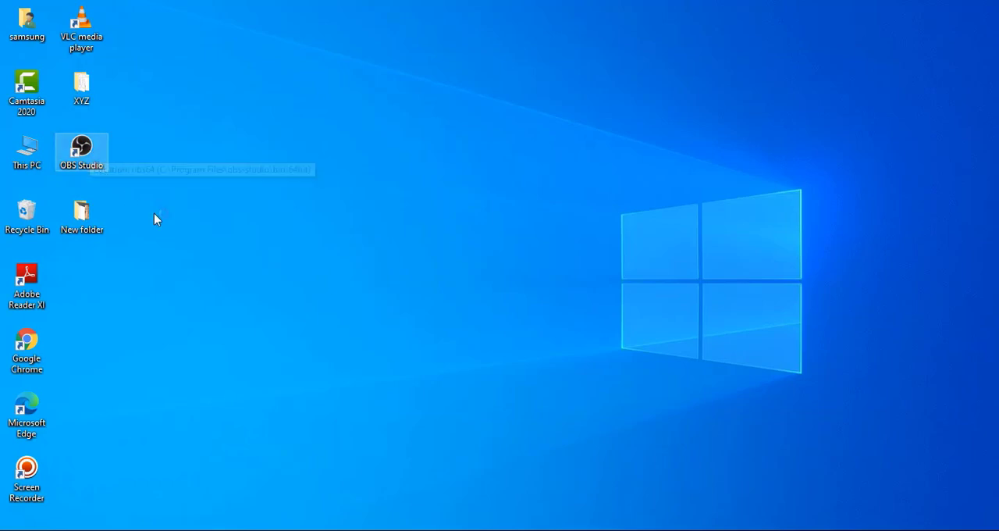
{"action": "mouse_move", "coordinate": [163, 218]}
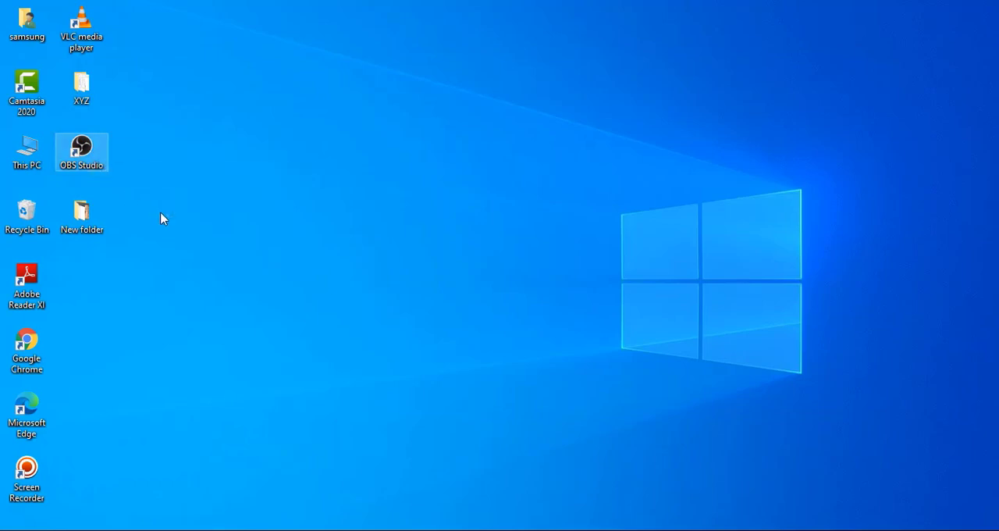
{"action": "double_click", "coordinate": [81, 153]}
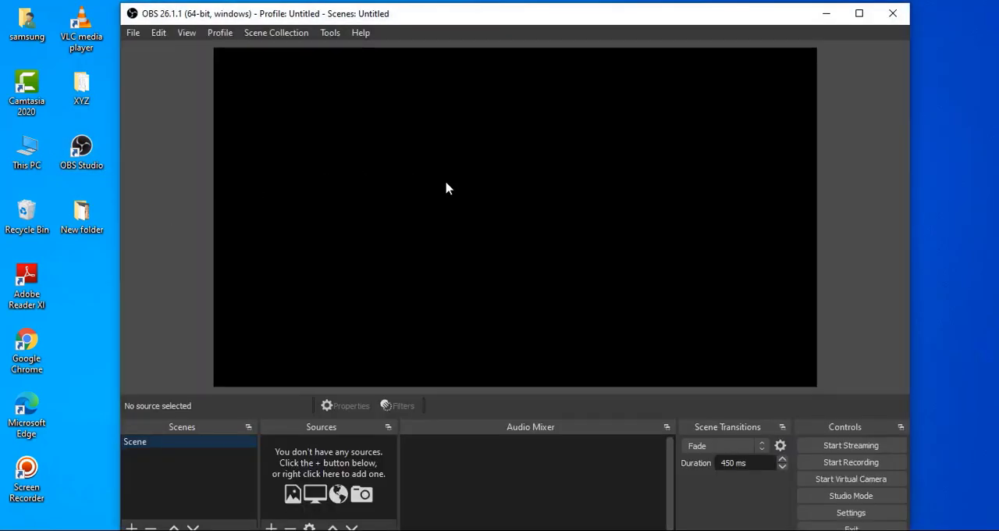
{"action": "left_click", "coordinate": [859, 13]}
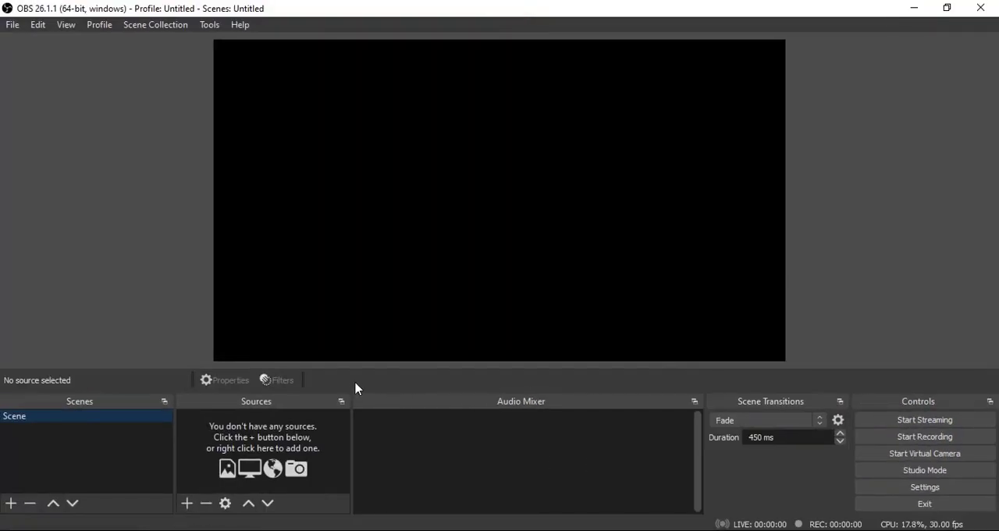
{"action": "mouse_move", "coordinate": [369, 250]}
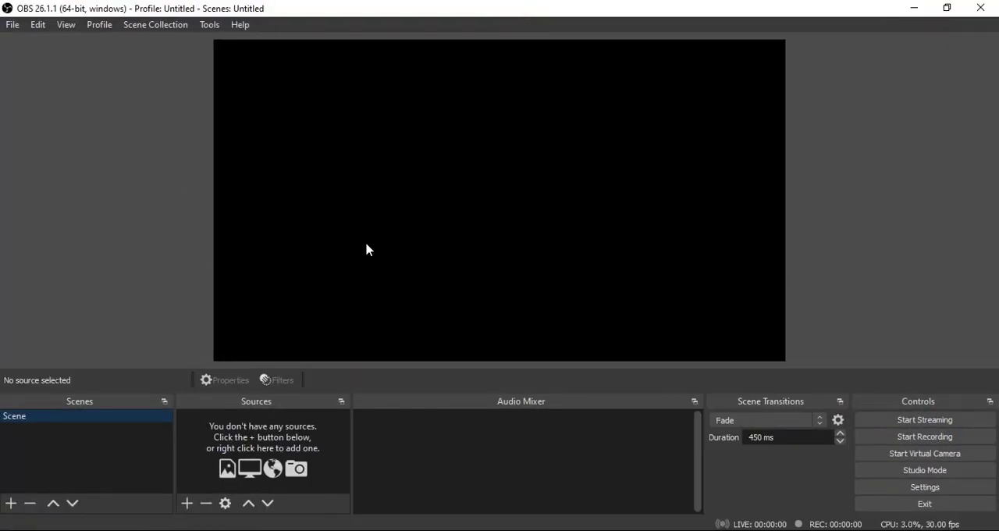
{"action": "mouse_move", "coordinate": [266, 476]}
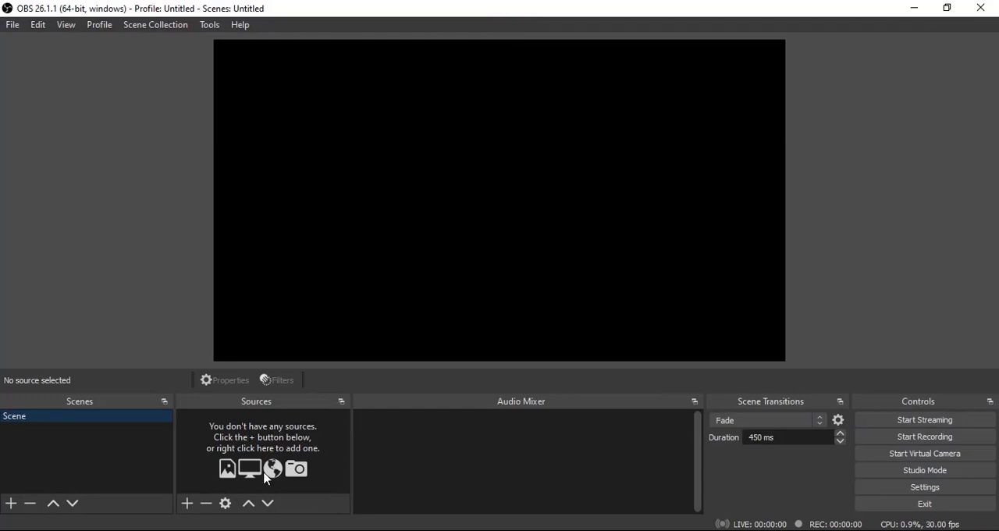
{"action": "mouse_move", "coordinate": [258, 451]}
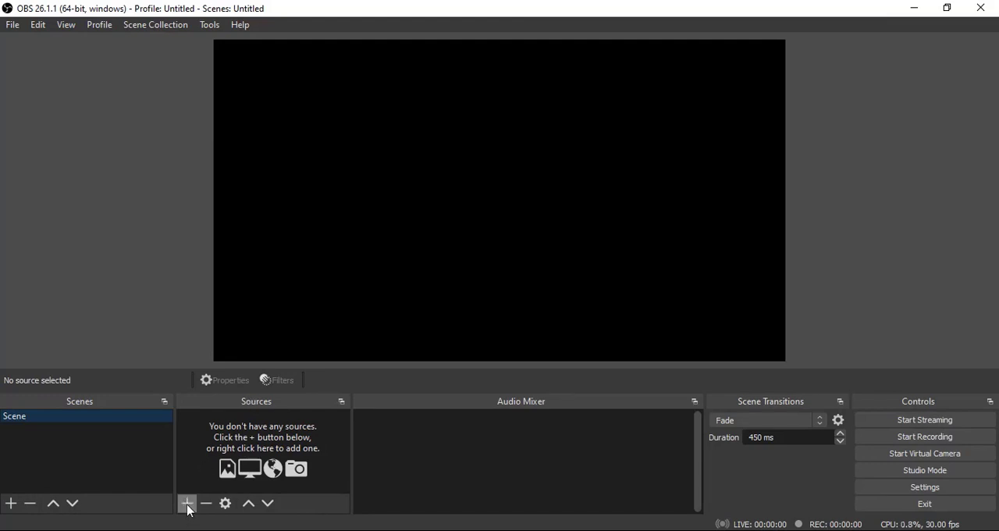
- Add a Media Source named 'logo design' to the scene
{"action": "left_click", "coordinate": [187, 502]}
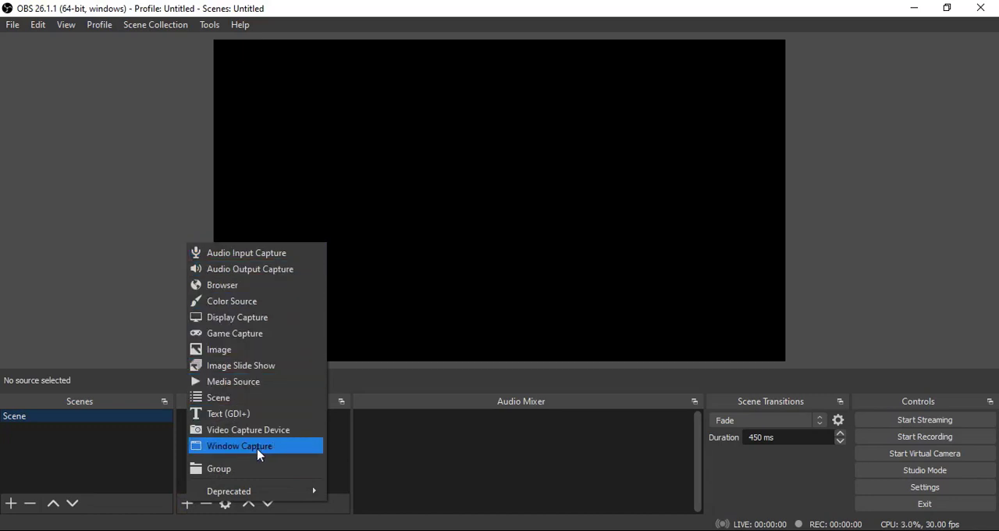
{"action": "mouse_move", "coordinate": [250, 381]}
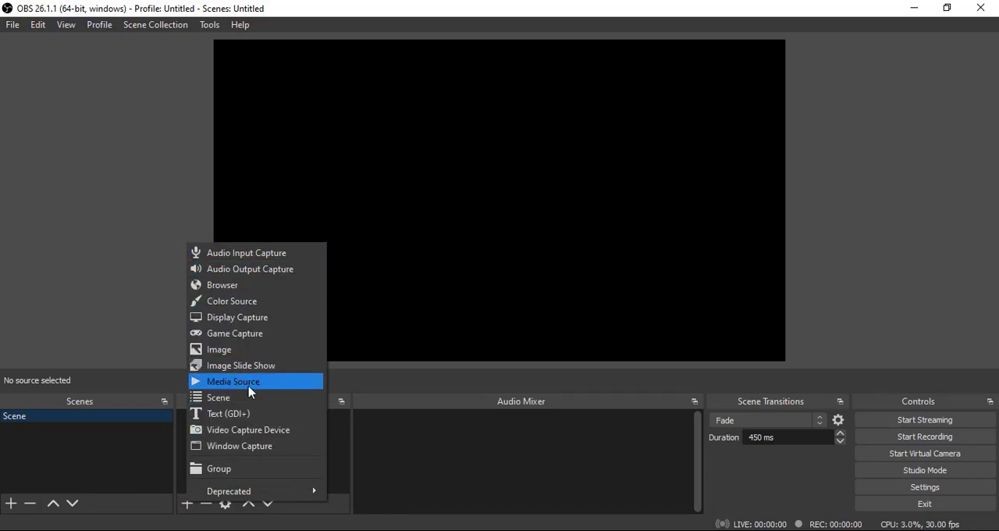
{"action": "left_click", "coordinate": [232, 381]}
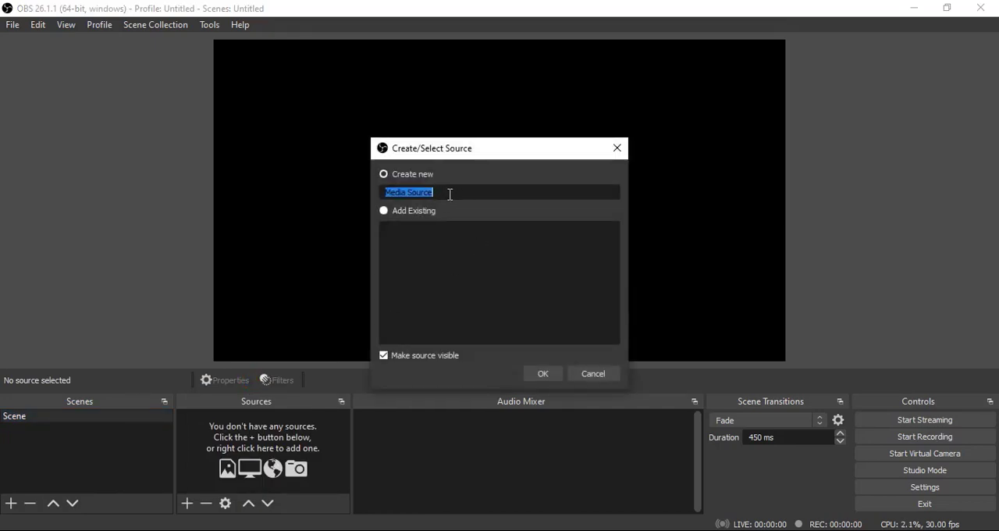
{"action": "type", "text": "logo design"}
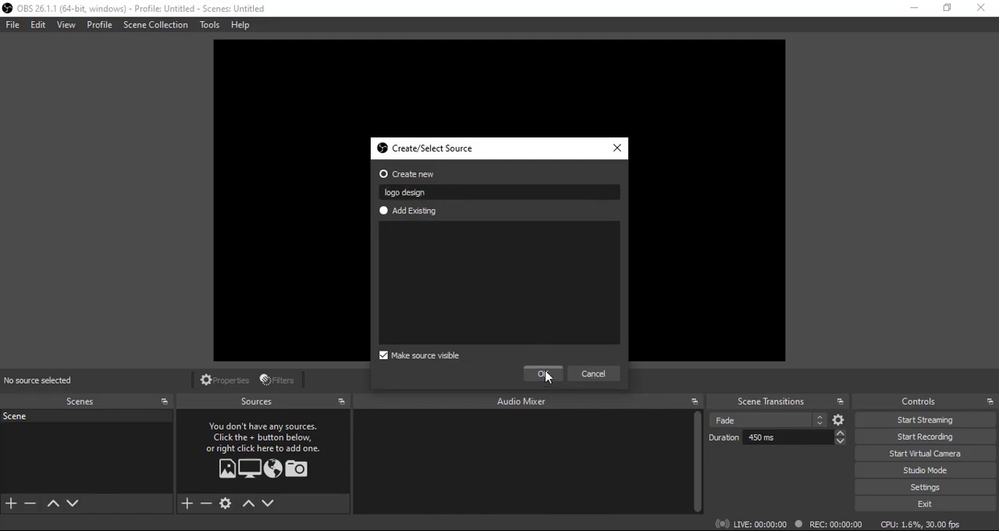
{"action": "left_click", "coordinate": [543, 373]}
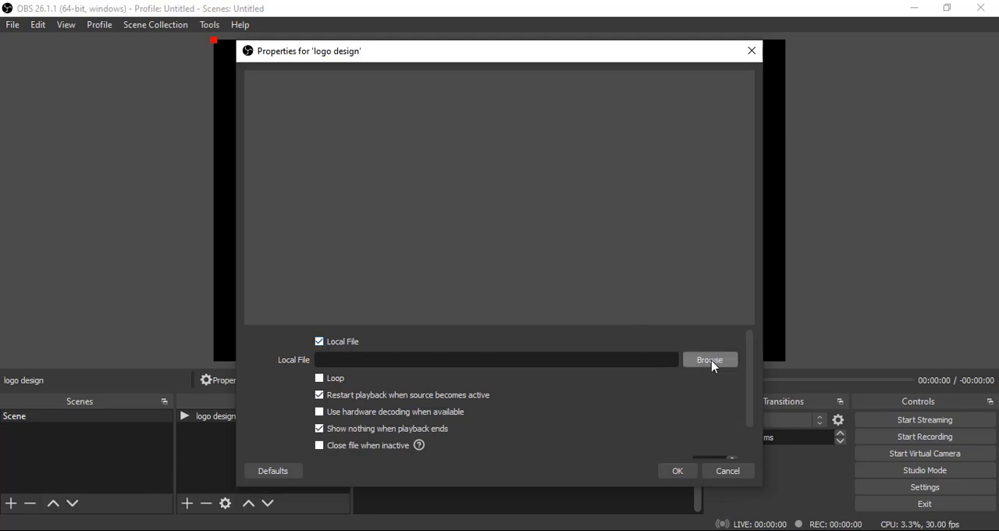
{"action": "mouse_move", "coordinate": [712, 366]}
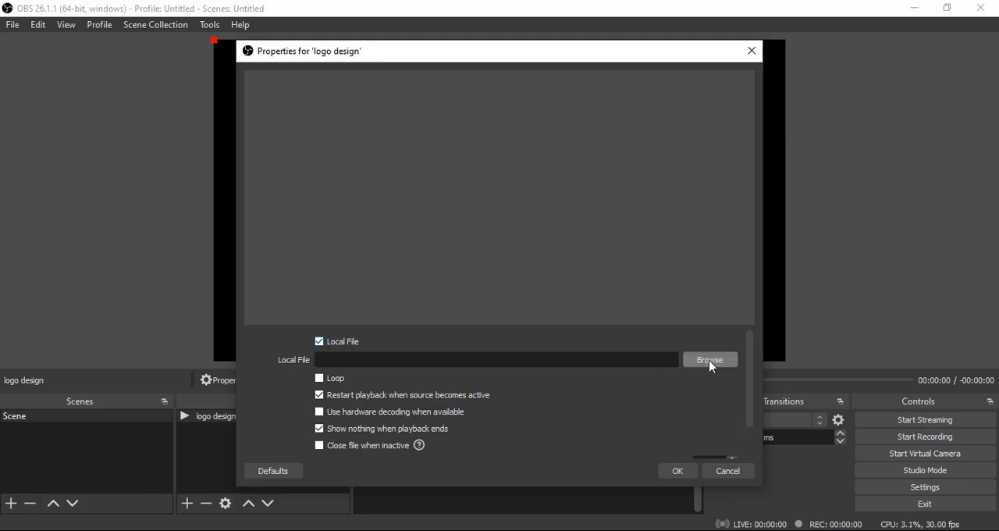
- Browse for the local file into the Logo Design- Training Class folder
{"action": "left_click", "coordinate": [708, 359]}
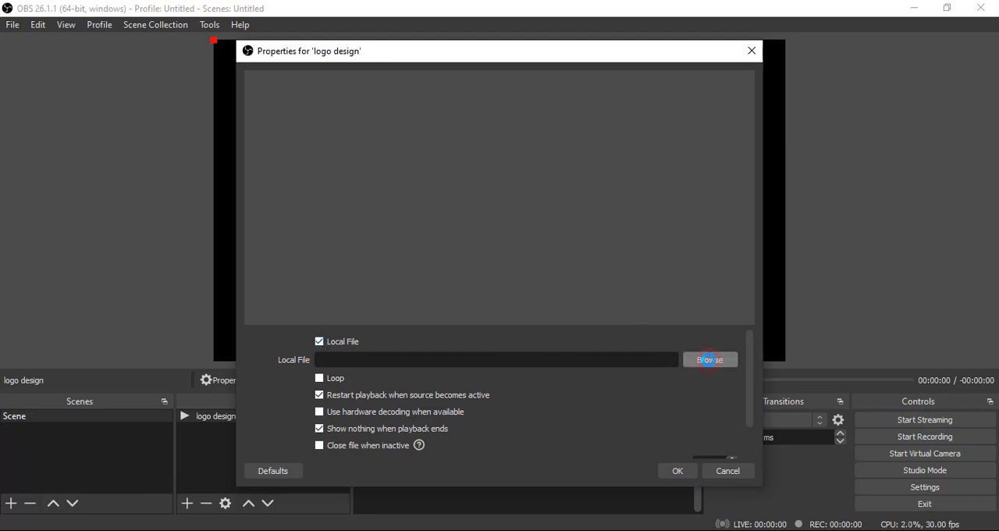
{"action": "left_click", "coordinate": [708, 359]}
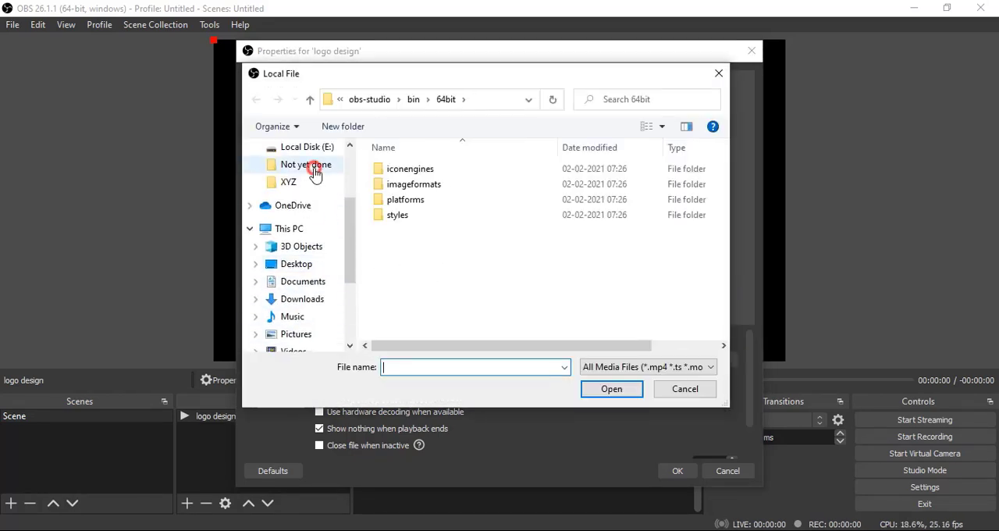
{"action": "double_click", "coordinate": [305, 164]}
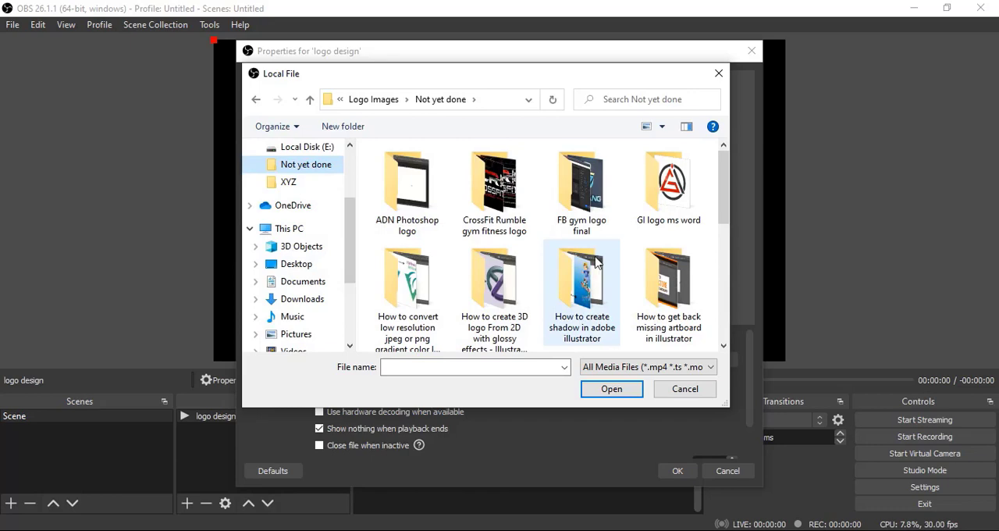
{"action": "scroll", "scroll_direction": "down", "scroll_amount": 3}
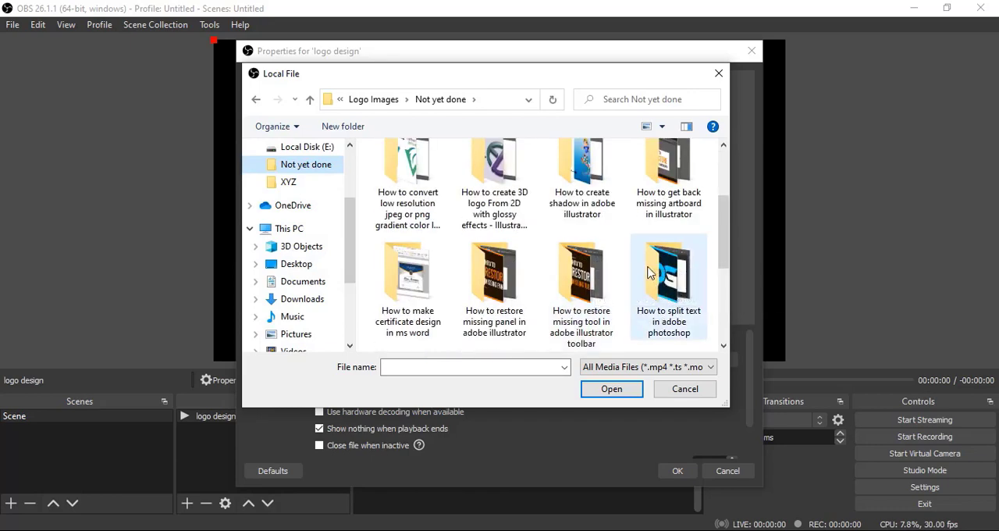
{"action": "scroll", "scroll_direction": "down", "scroll_amount": 3}
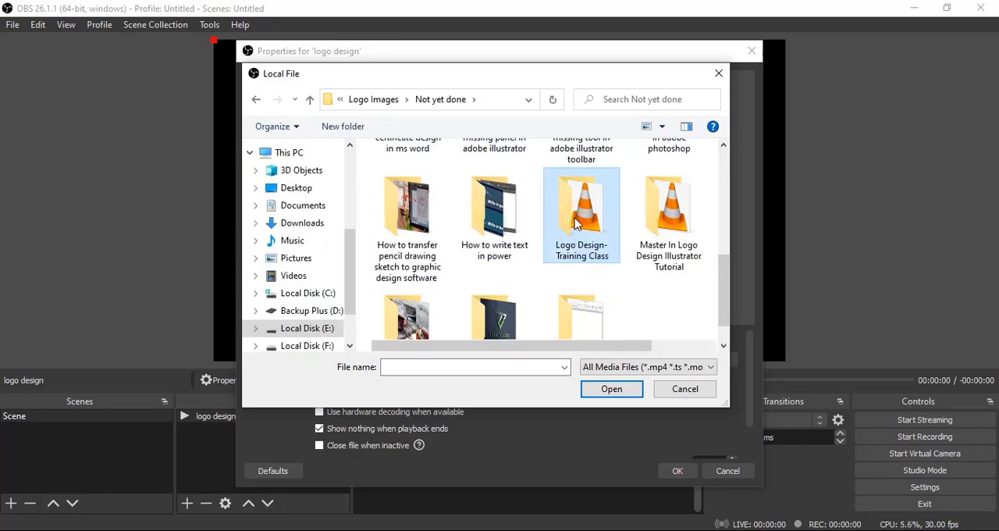
{"action": "double_click", "coordinate": [580, 206]}
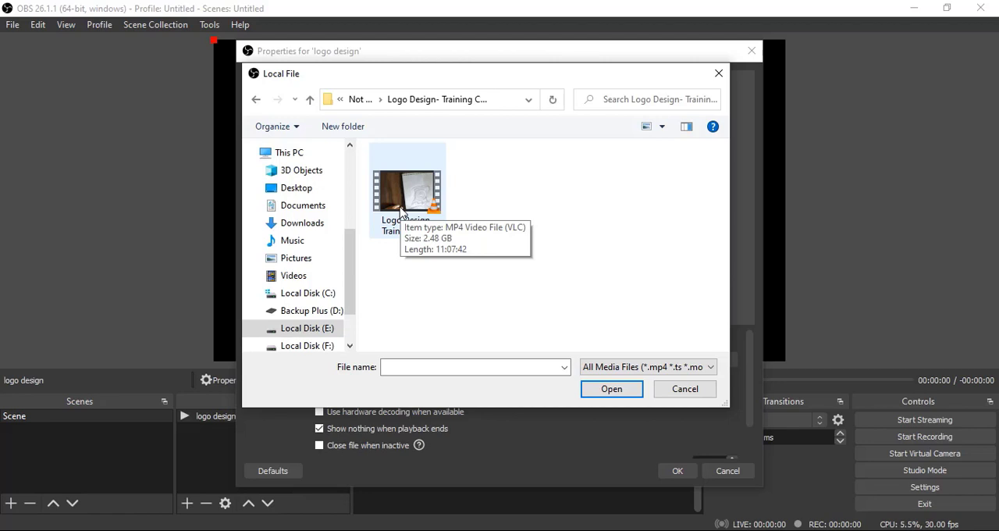
- Select the training class MP4 as the source's local file
{"action": "left_click", "coordinate": [406, 189]}
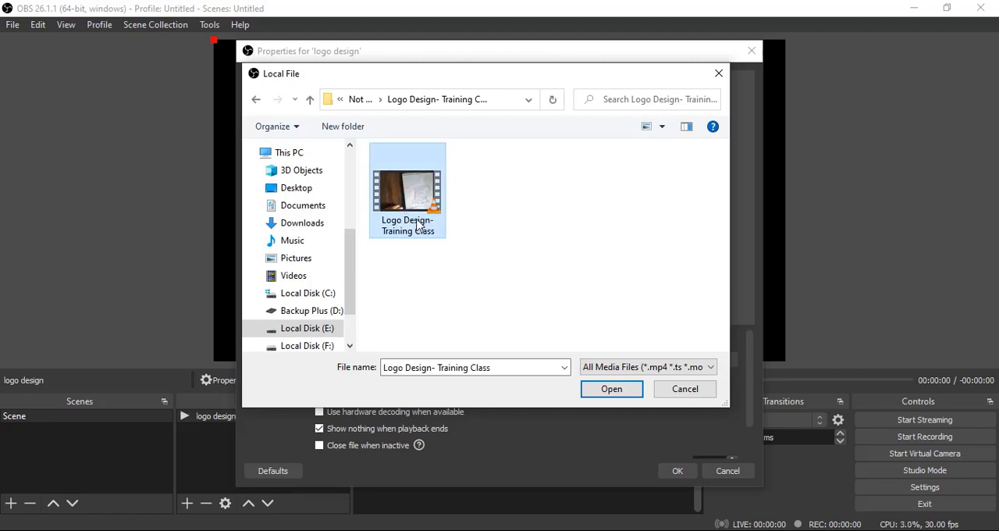
{"action": "left_click", "coordinate": [612, 388]}
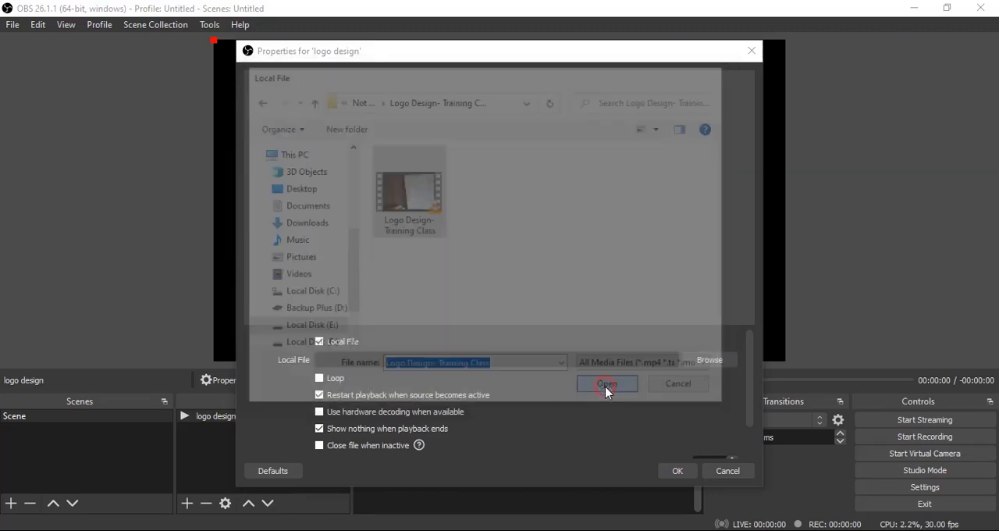
{"action": "left_click", "coordinate": [606, 384]}
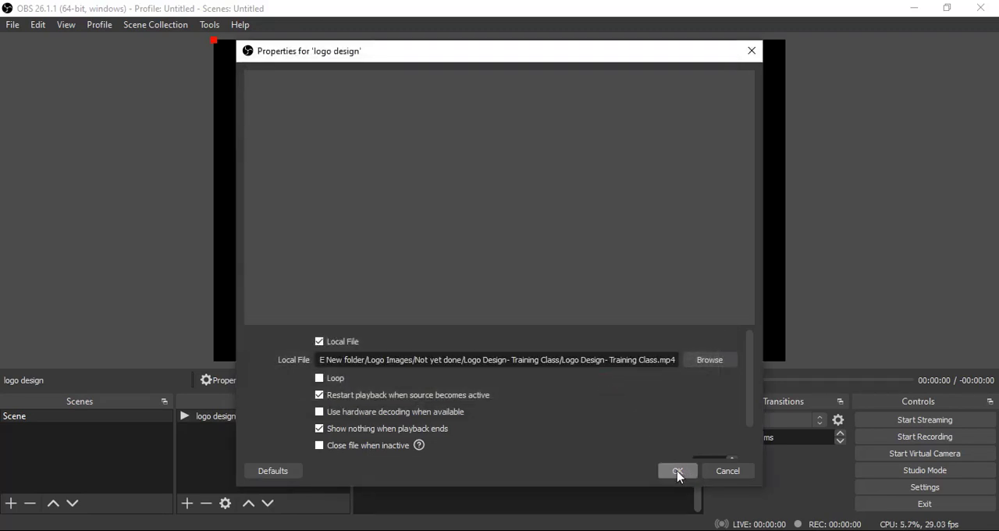
- Apply the video to the source, watch it preview, then stop the media
{"action": "left_click", "coordinate": [676, 471]}
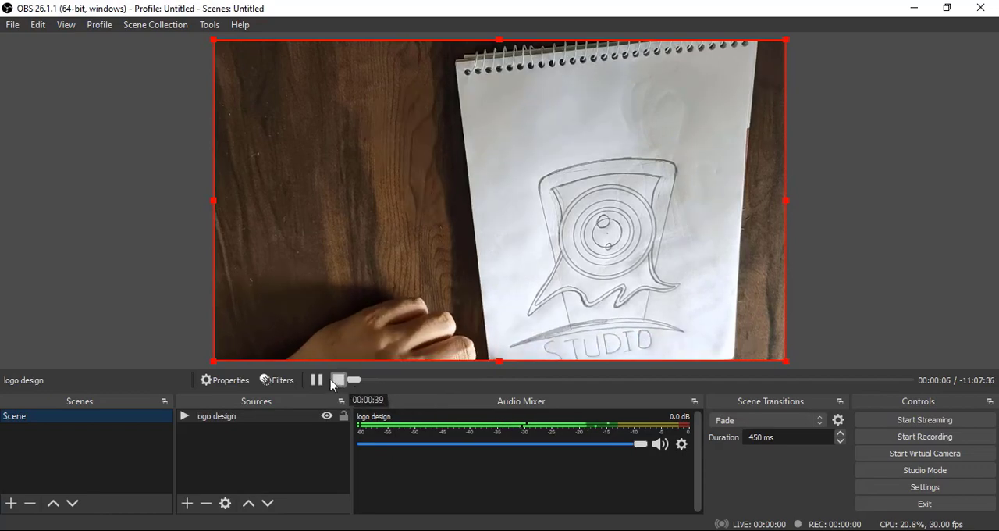
{"action": "left_click", "coordinate": [317, 381]}
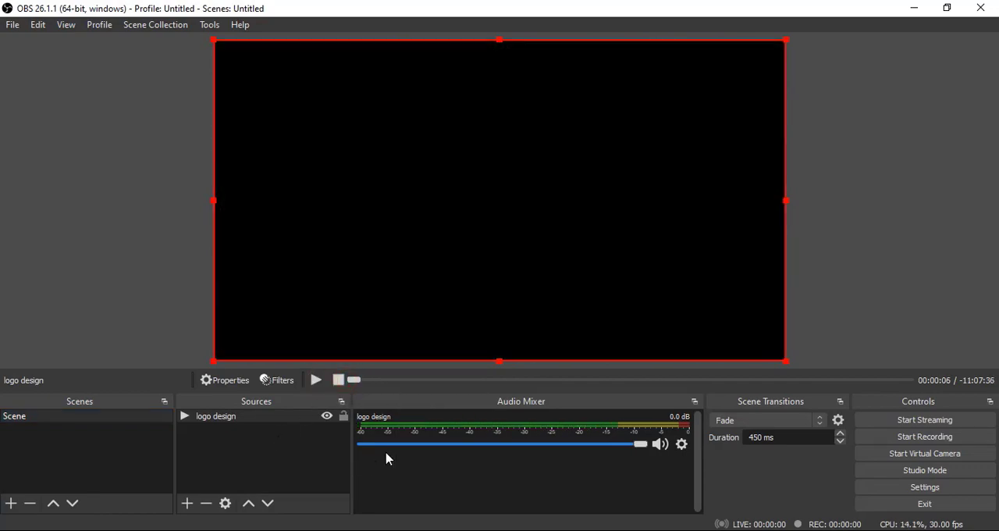
{"action": "mouse_move", "coordinate": [659, 471]}
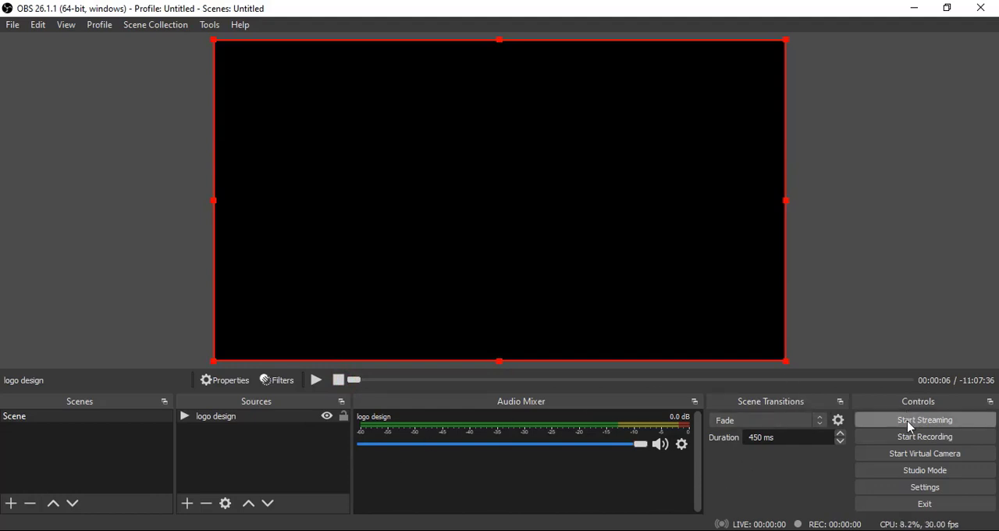
{"action": "mouse_move", "coordinate": [924, 487]}
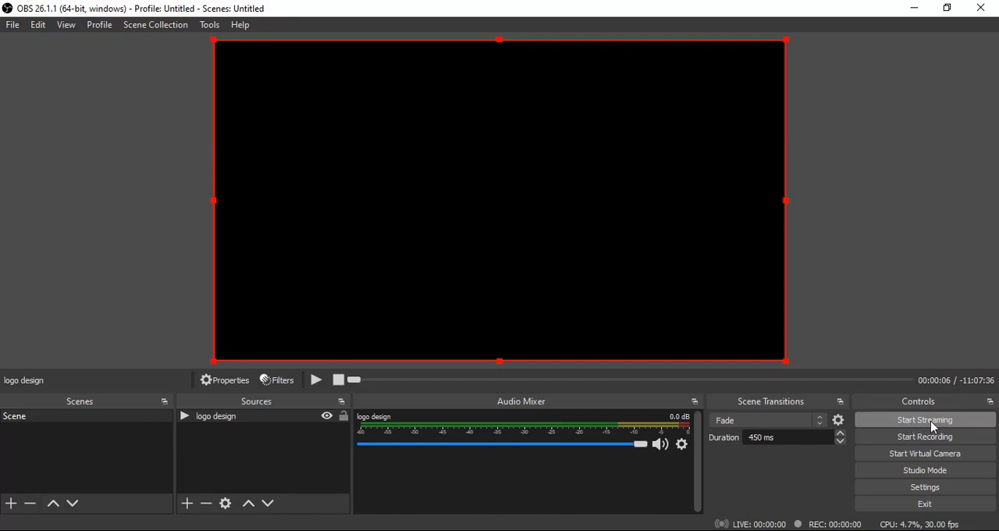
{"action": "mouse_move", "coordinate": [849, 459]}
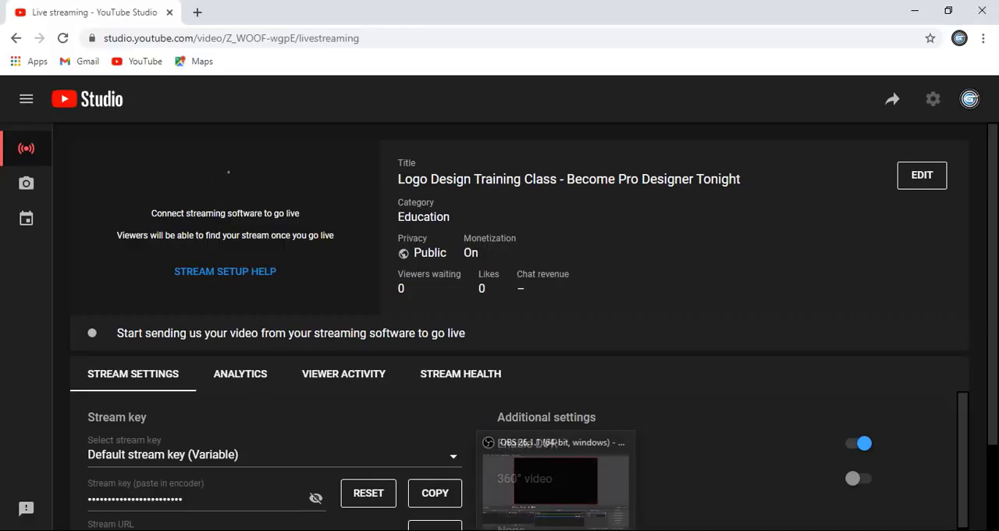
- Scroll to Stream Settings and copy the stream key
{"action": "scroll", "scroll_direction": "down", "scroll_amount": 3}
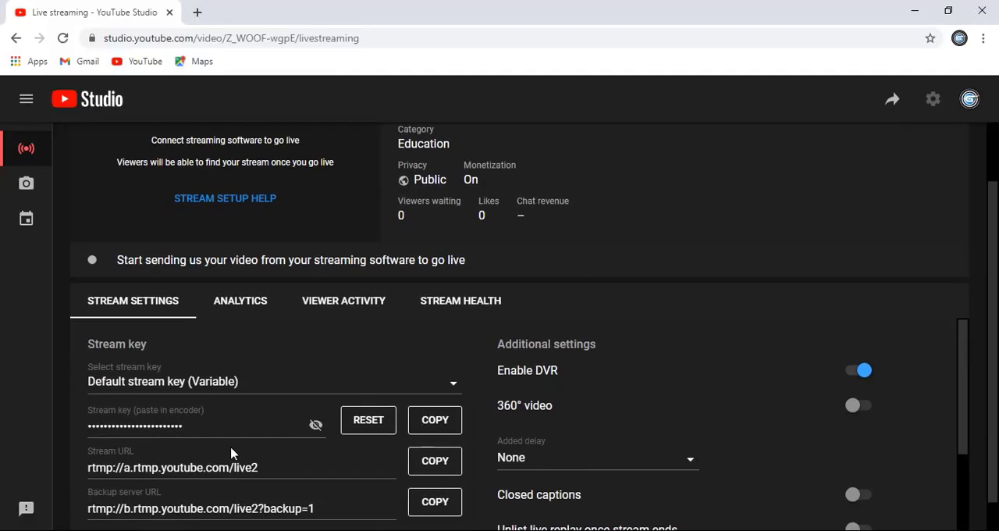
{"action": "mouse_move", "coordinate": [240, 401]}
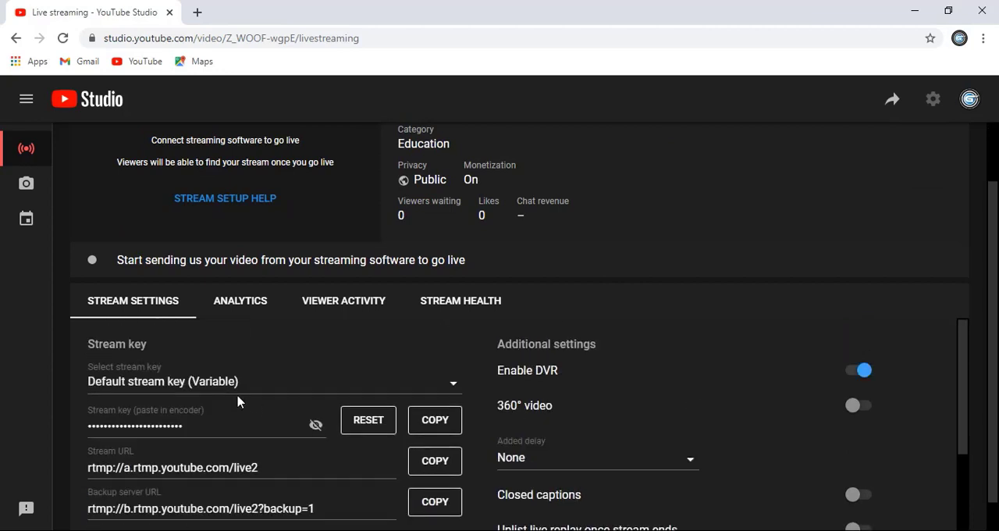
{"action": "mouse_move", "coordinate": [434, 418]}
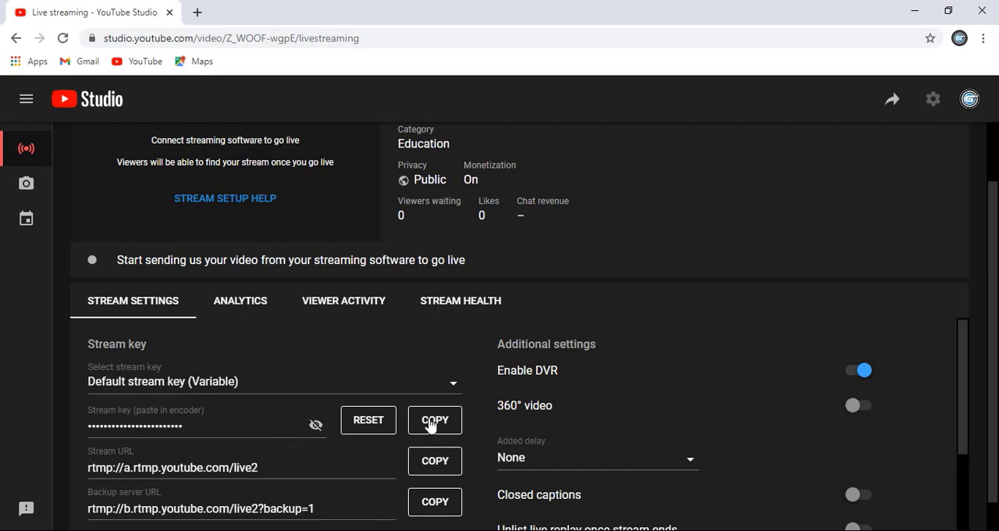
{"action": "left_click", "coordinate": [434, 420]}
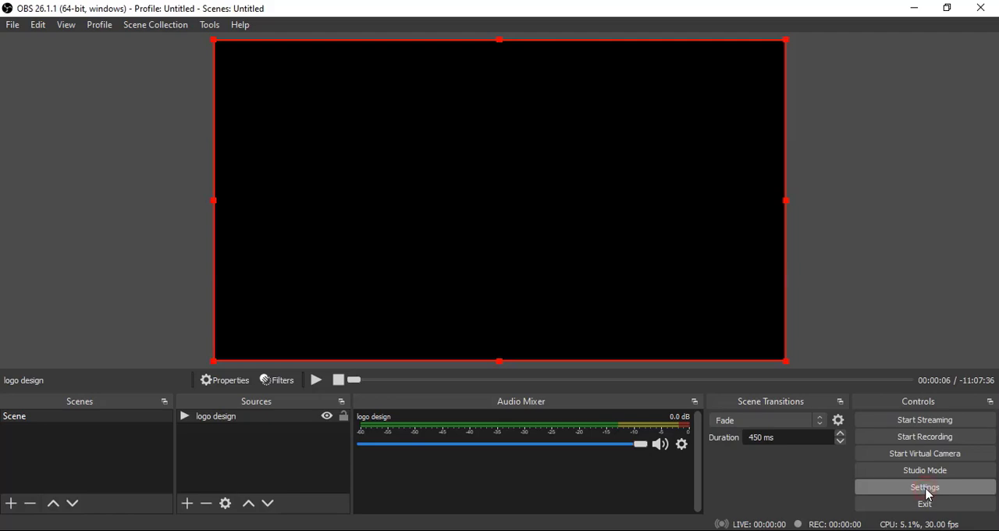
- Apply the YouTube RTMP stream service with the pasted stream key and confirm with OK
{"action": "left_click", "coordinate": [924, 487]}
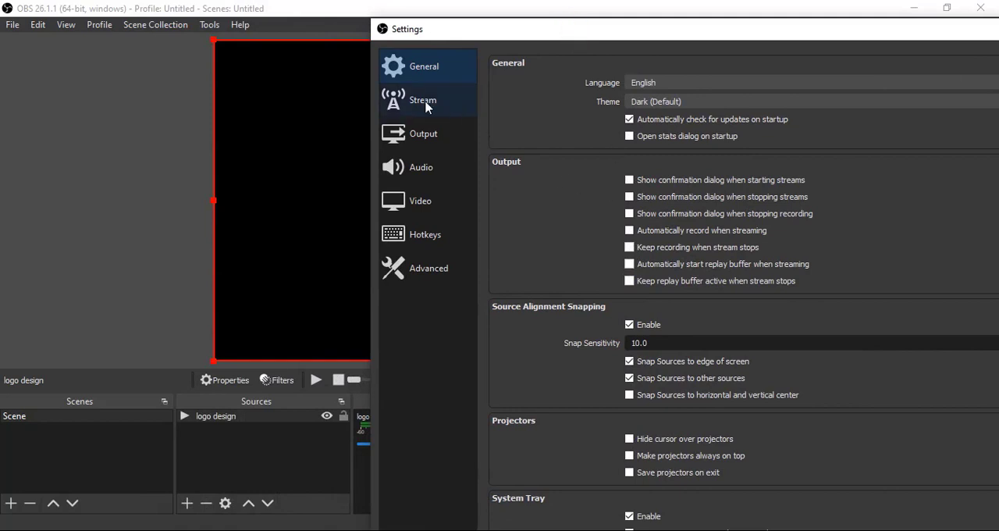
{"action": "left_click", "coordinate": [423, 100]}
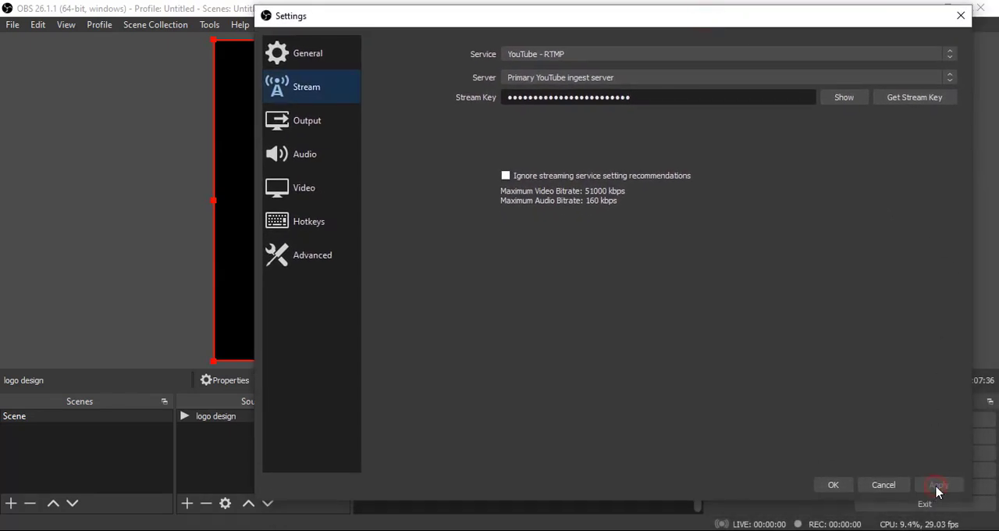
{"action": "left_click", "coordinate": [939, 484]}
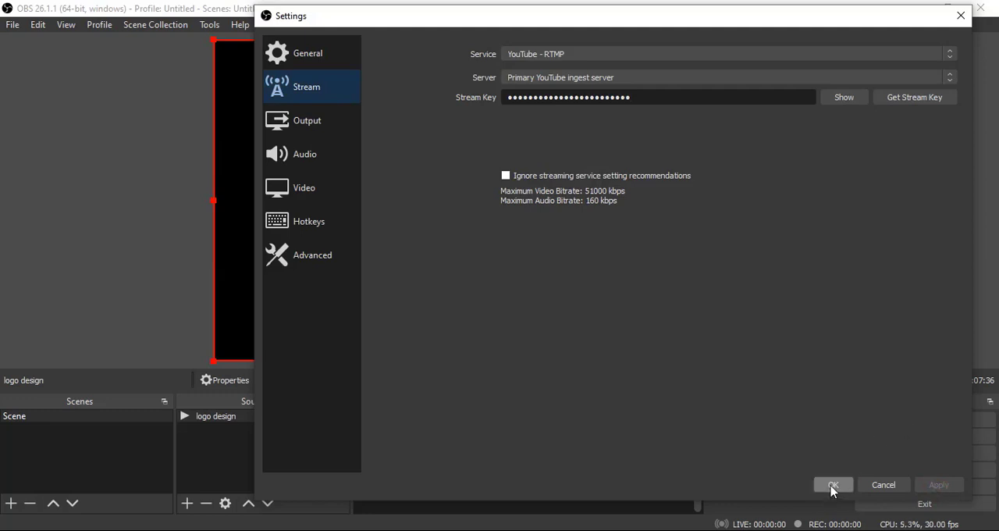
{"action": "left_click", "coordinate": [834, 484]}
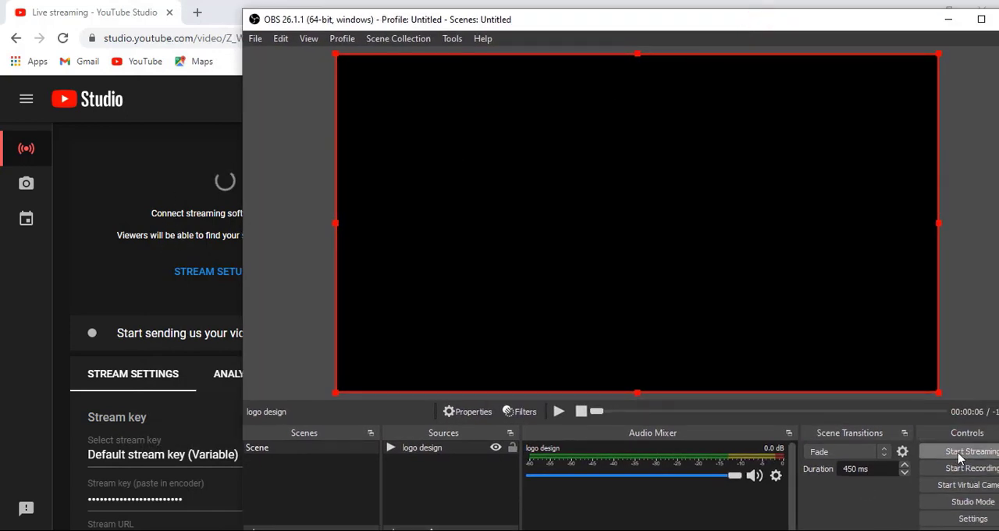
- Start Streaming, confirm YouTube Studio shows LIVE, then play the training video media source
{"action": "left_click", "coordinate": [967, 451]}
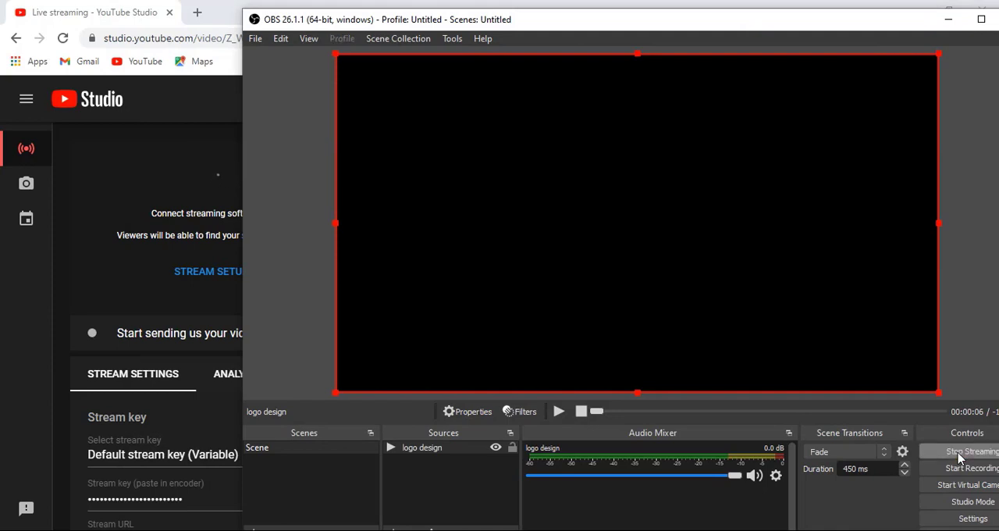
{"action": "left_click", "coordinate": [968, 451]}
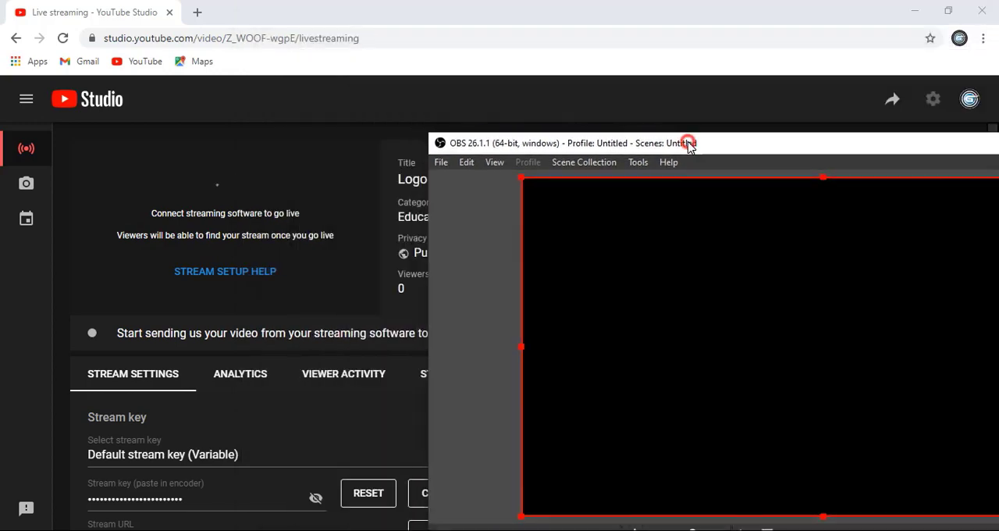
{"action": "left_click_drag", "start_coordinate": [687, 143], "coordinate": [674, 153]}
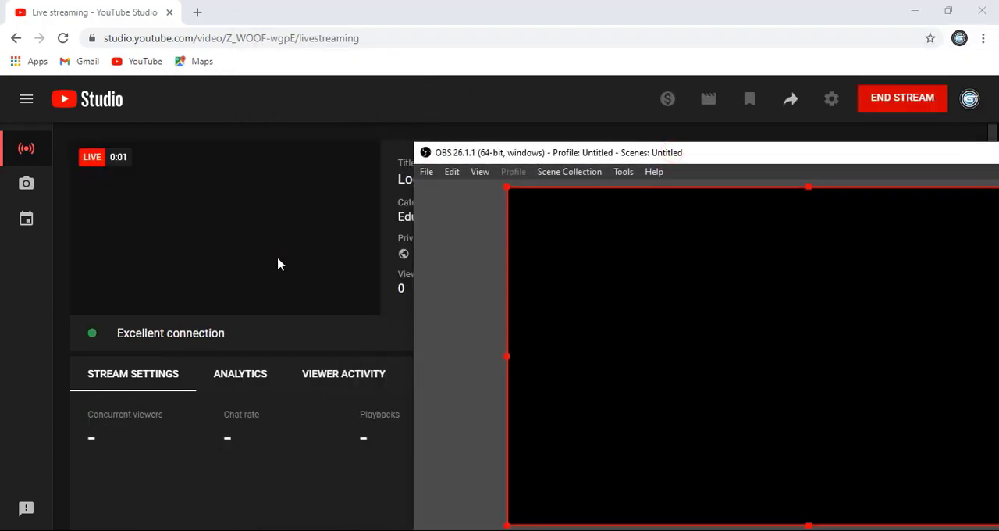
{"action": "left_click", "coordinate": [240, 373]}
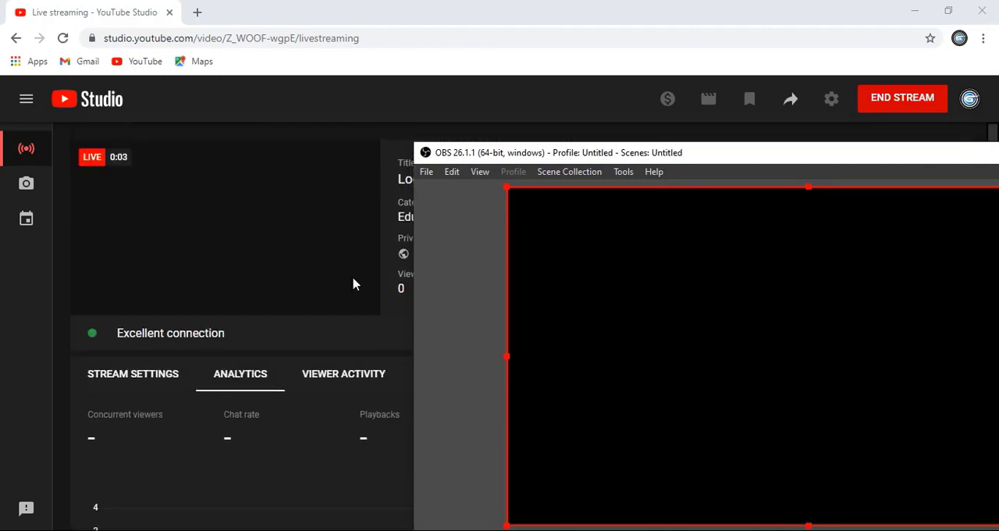
{"action": "mouse_move", "coordinate": [112, 173]}
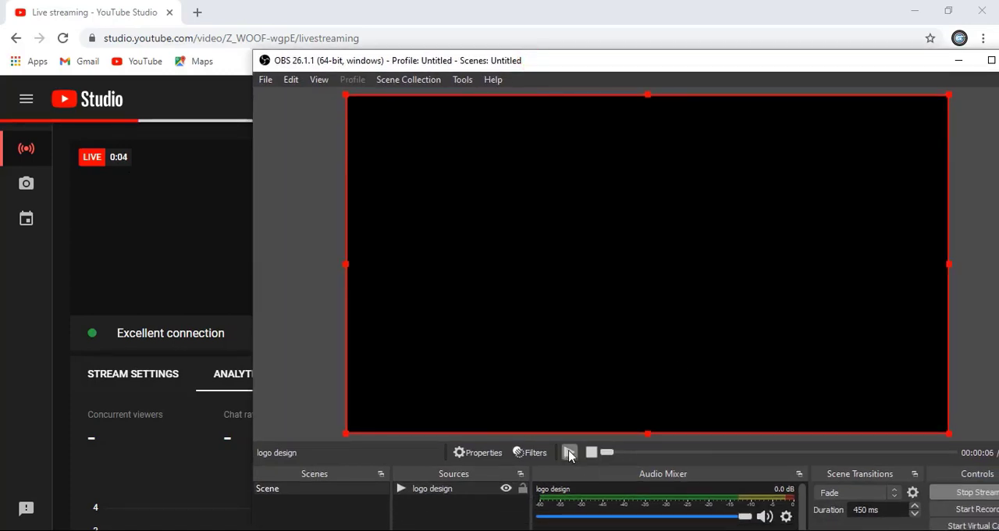
{"action": "left_click", "coordinate": [568, 453]}
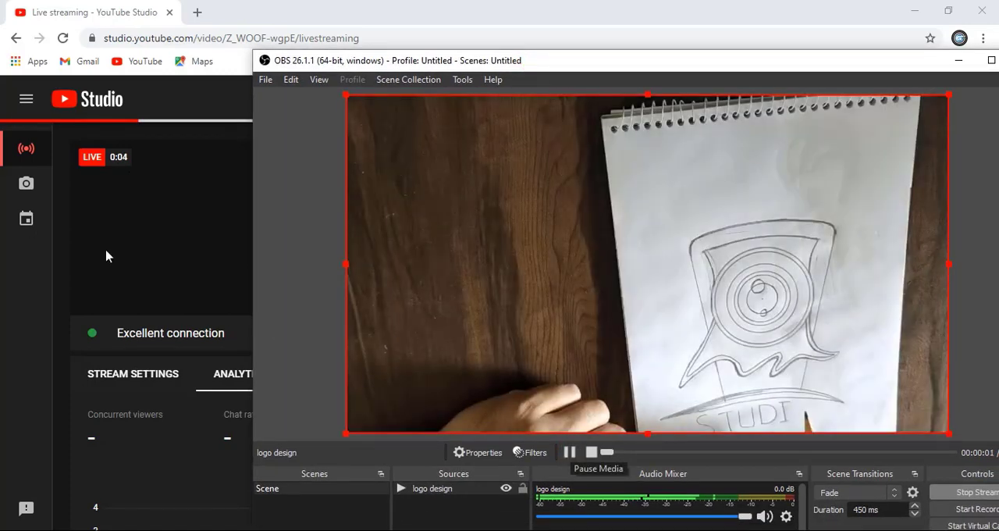